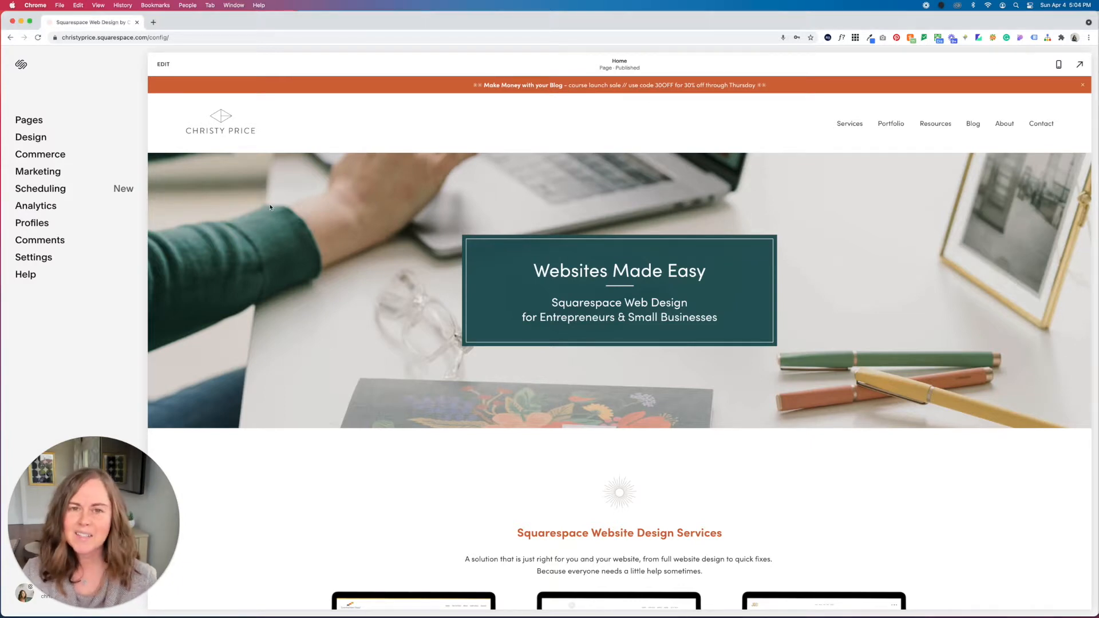
# Step: Go to Settings > Social Links to list the connected Instagram, Twitter, Pinterest, LinkedIn and YouTube accounts
pyautogui.click(33, 257)
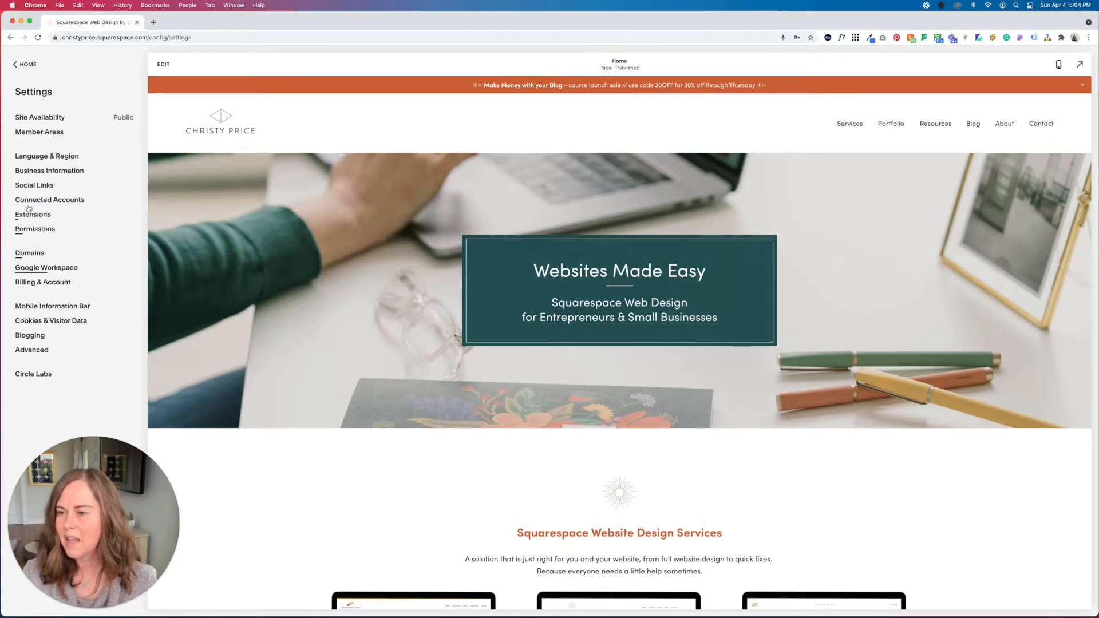
pyautogui.click(33, 186)
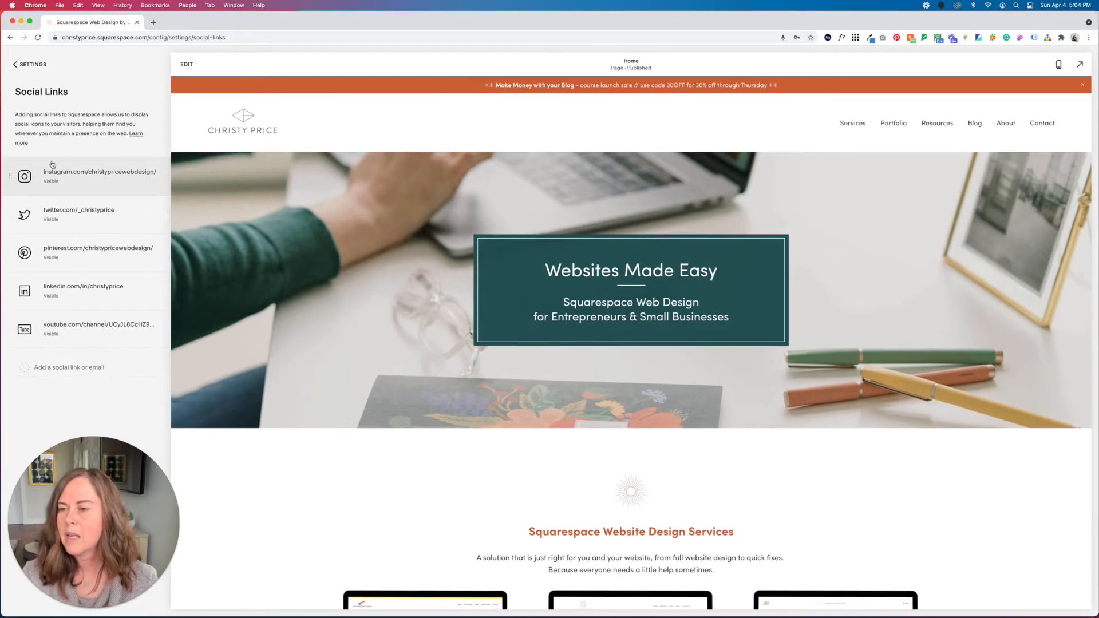
pyautogui.moveTo(88, 211)
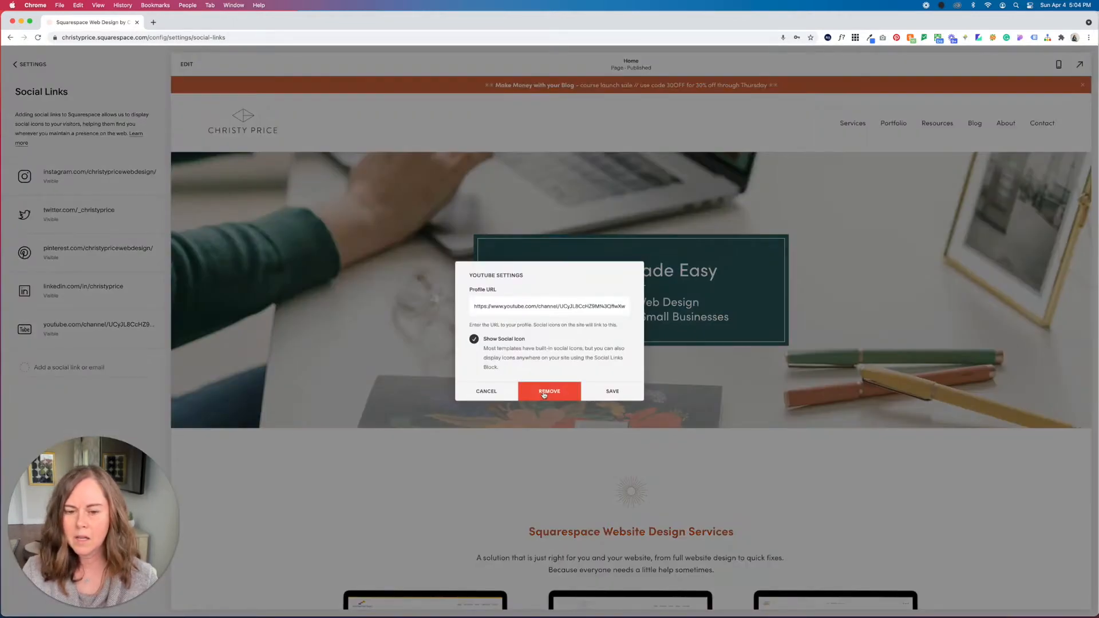
pyautogui.click(548, 392)
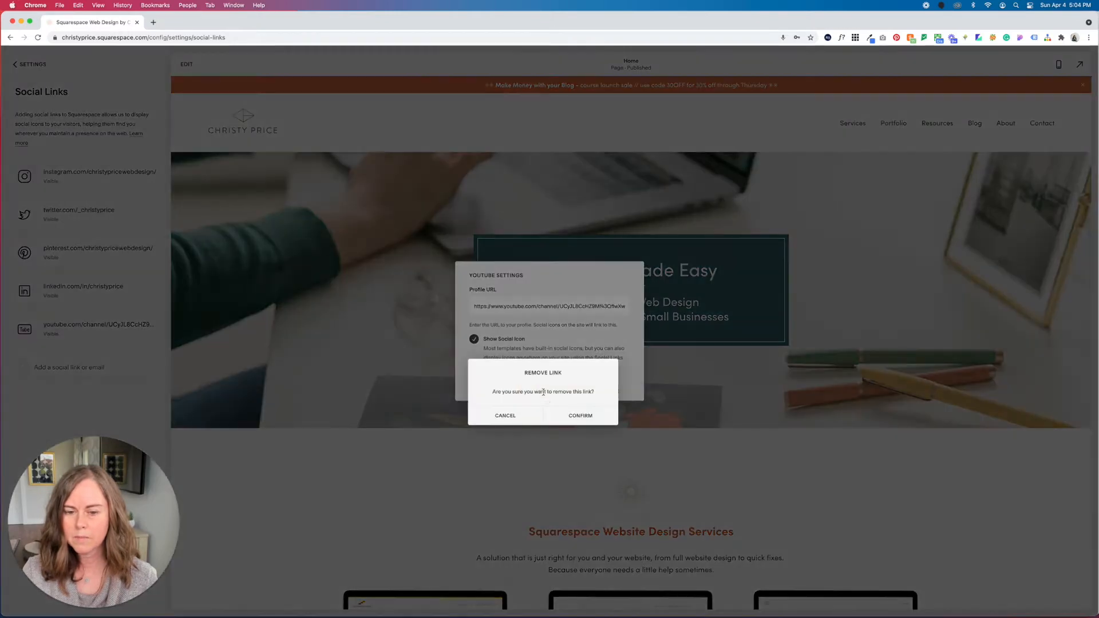
pyautogui.click(505, 414)
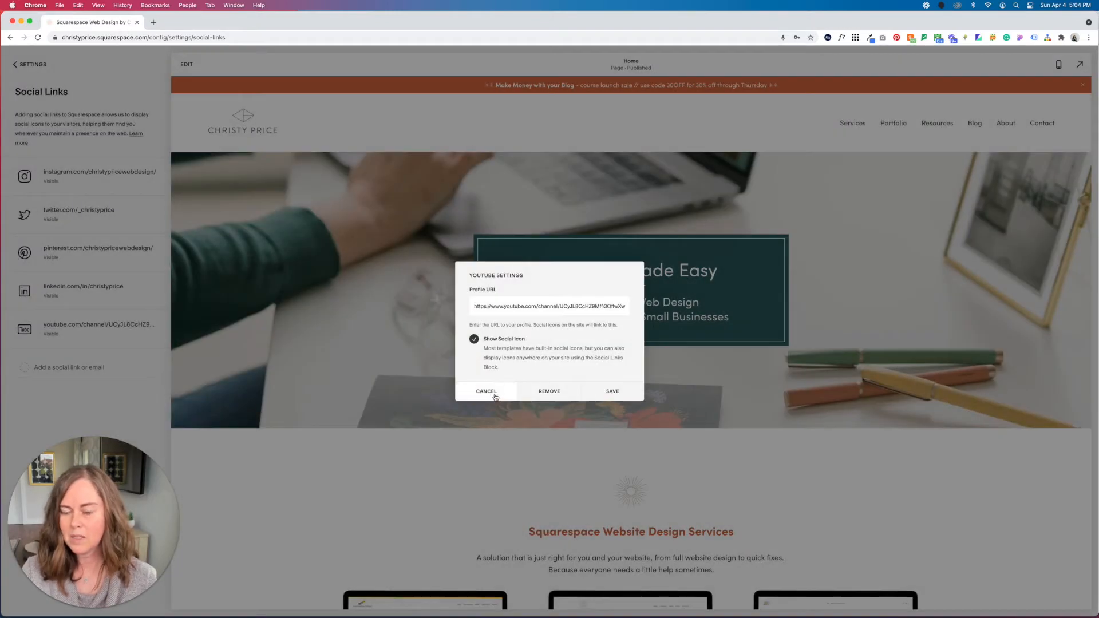
pyautogui.click(485, 392)
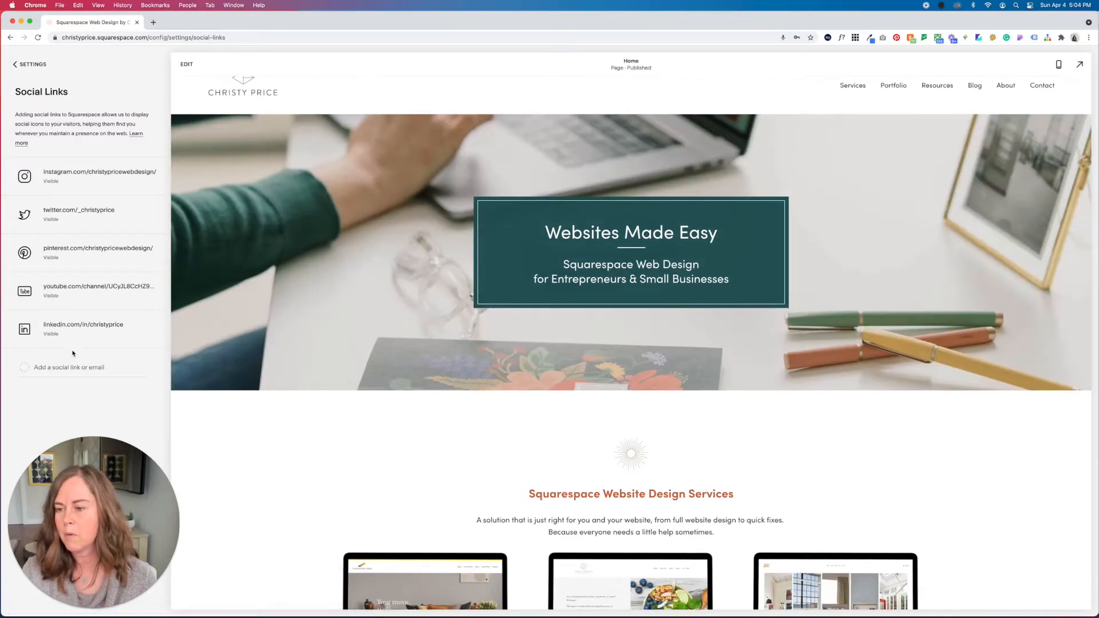
pyautogui.moveTo(152, 323)
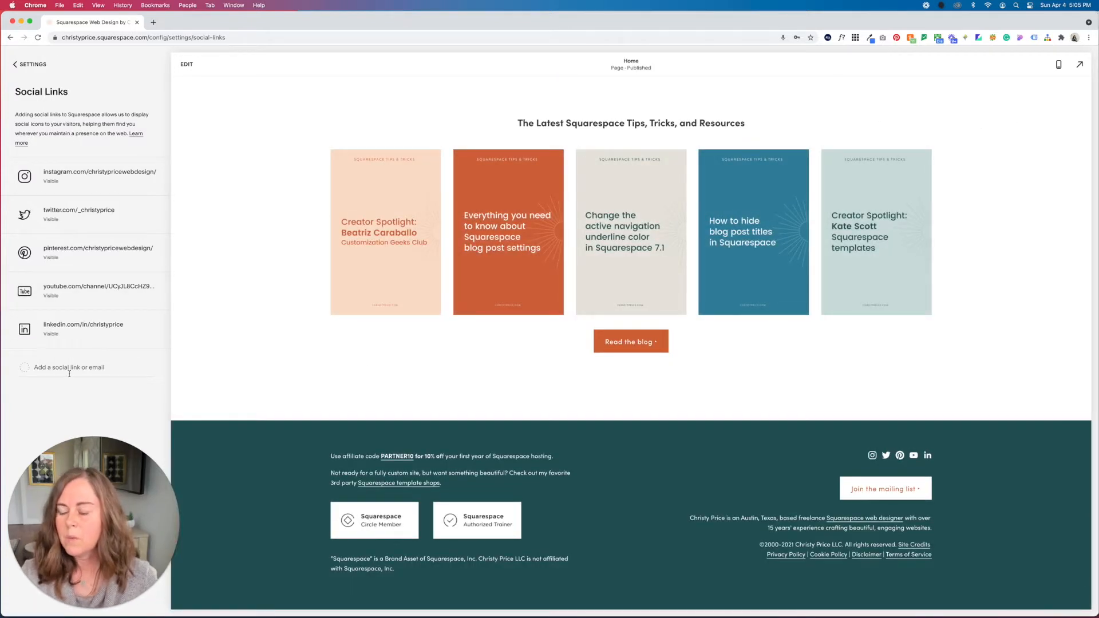
pyautogui.click(69, 368)
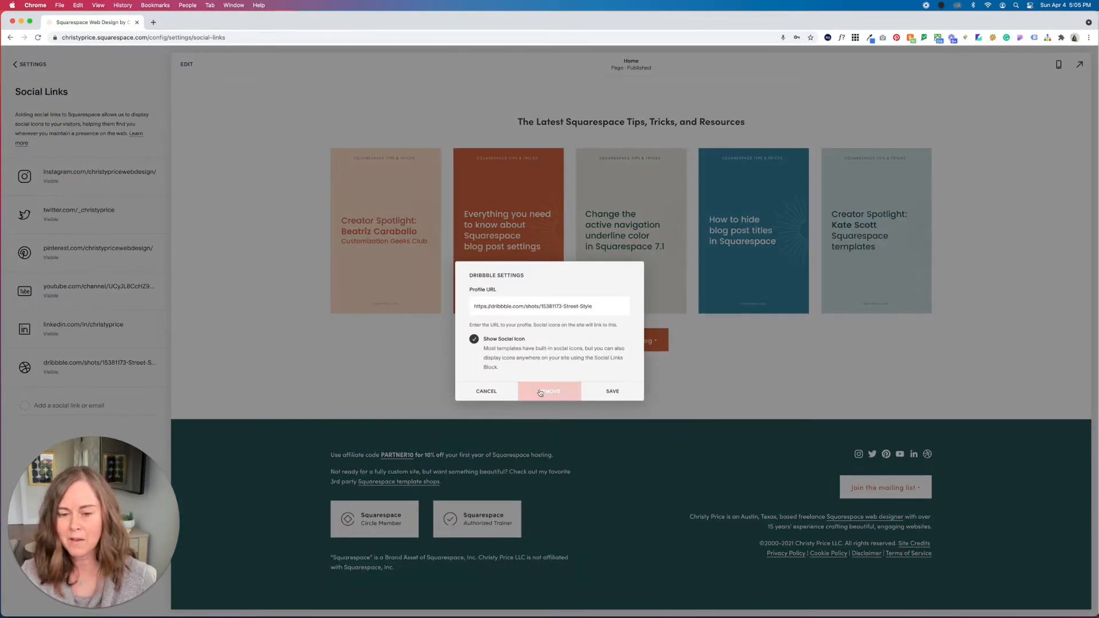
pyautogui.click(549, 392)
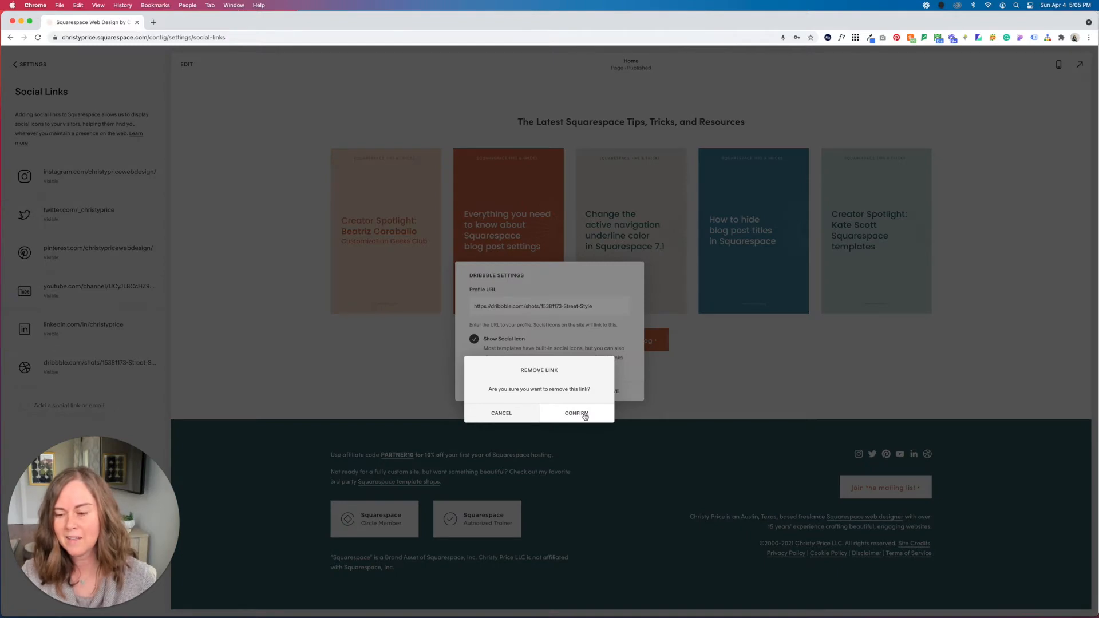
pyautogui.click(576, 413)
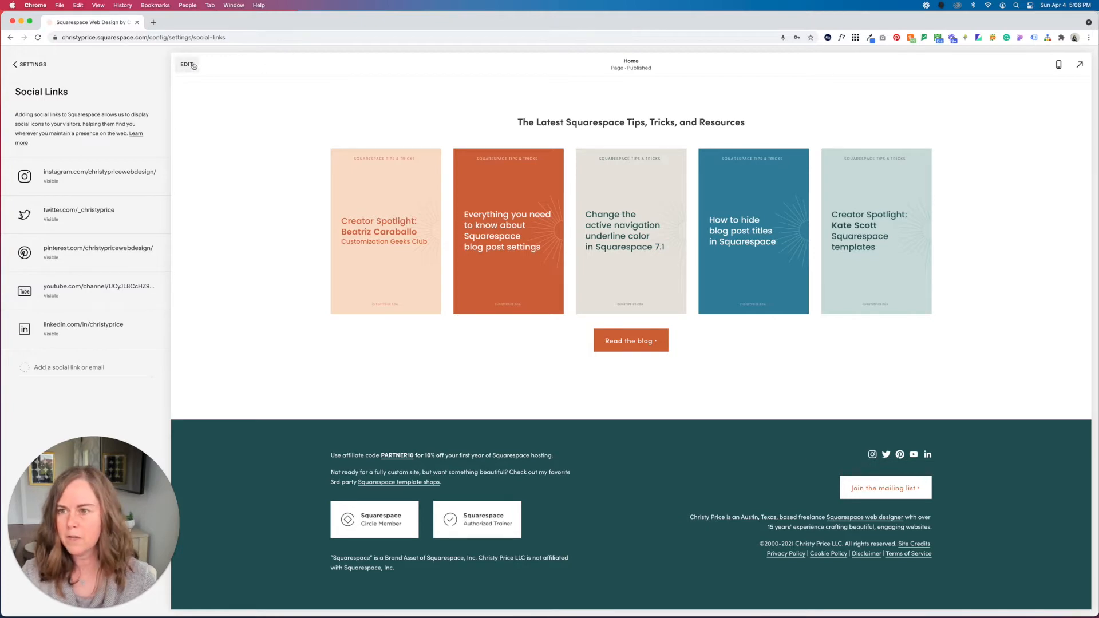
pyautogui.click(186, 64)
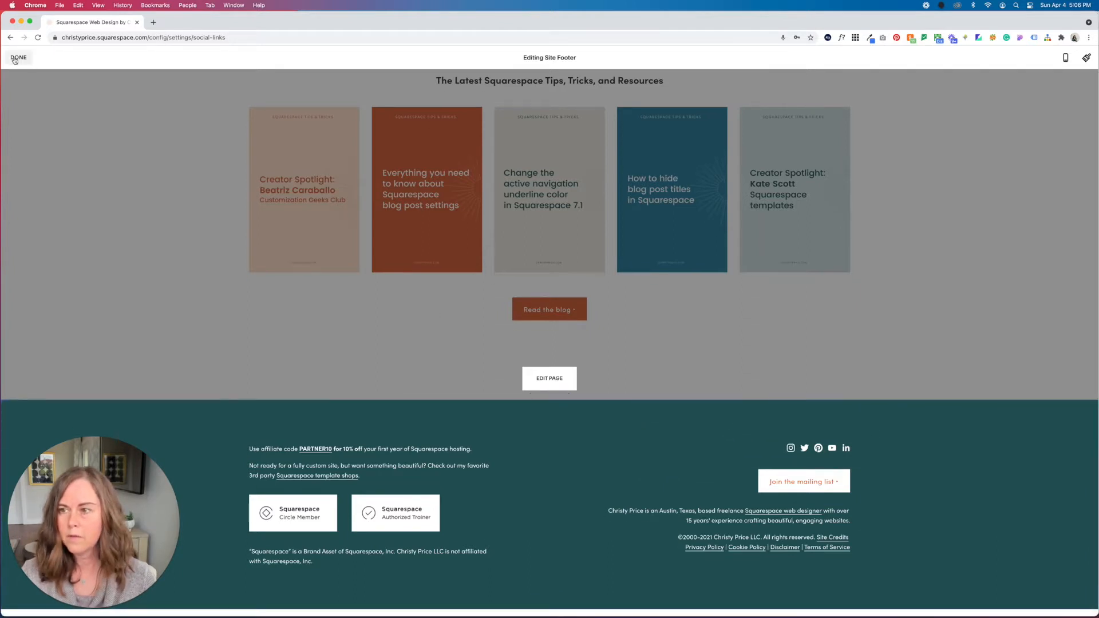
pyautogui.click(19, 57)
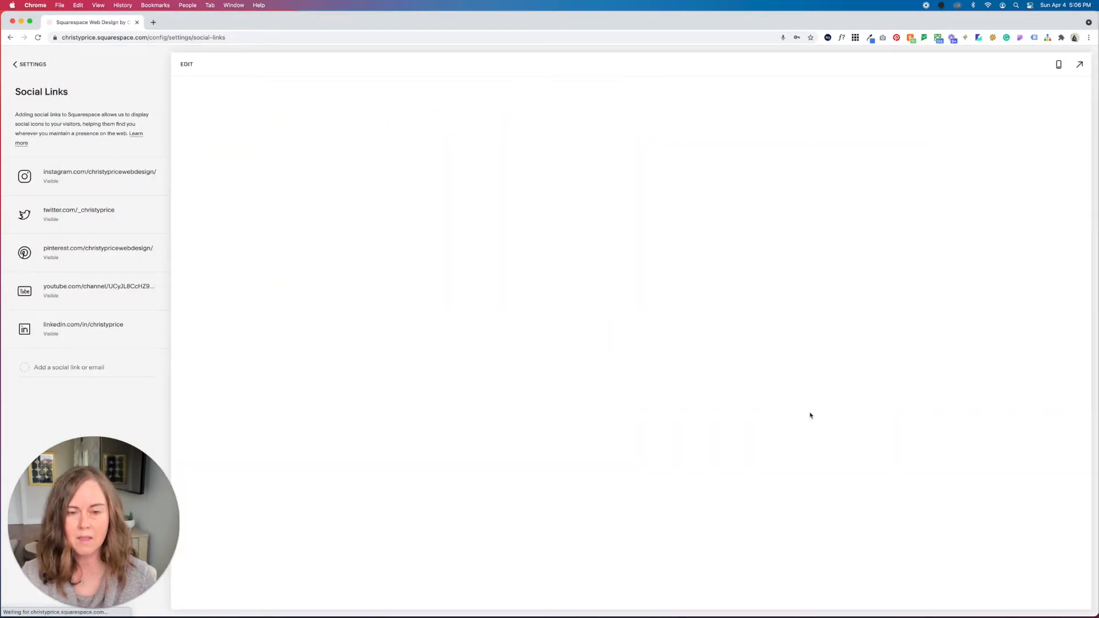
pyautogui.moveTo(838, 184)
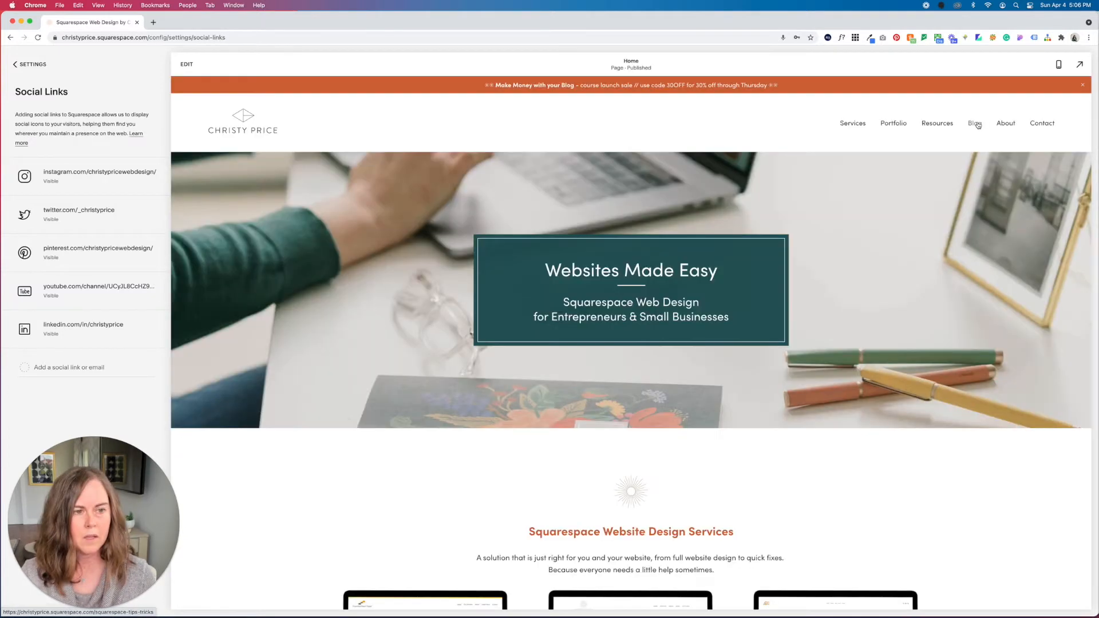
# Step: Insert a Social Links block above the search bar on the Blog page via the 'soci' block search
pyautogui.click(975, 123)
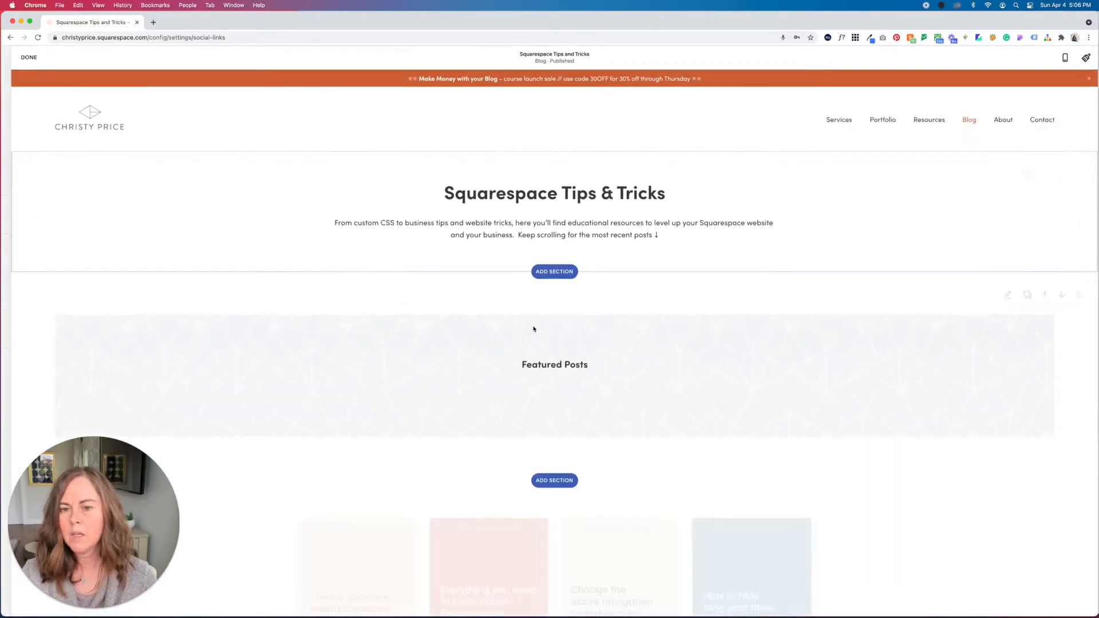
pyautogui.click(554, 271)
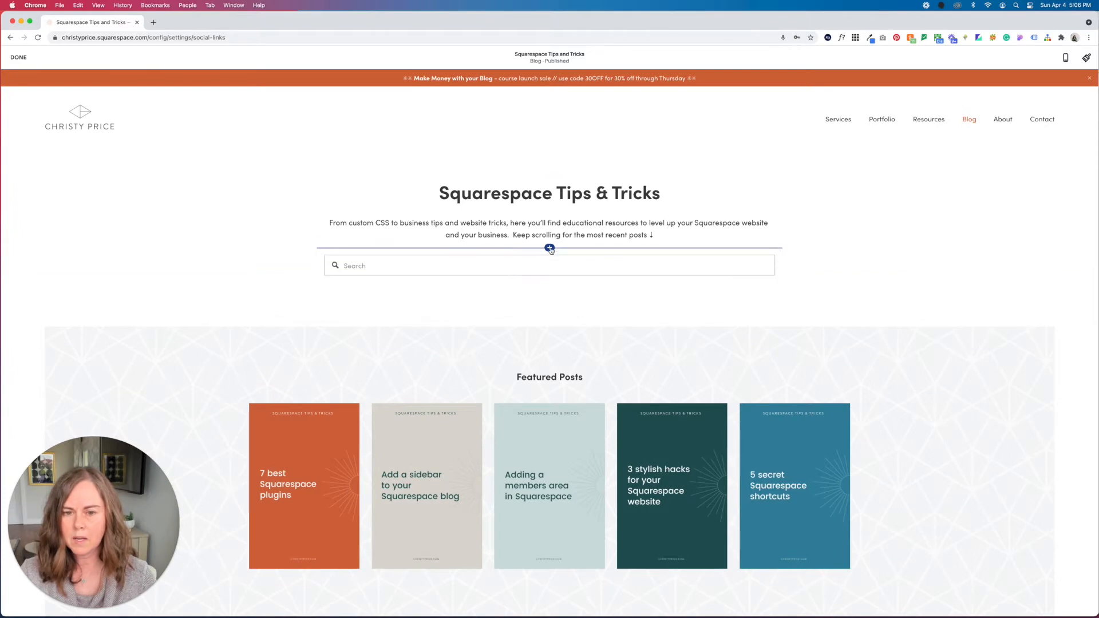
pyautogui.click(550, 248)
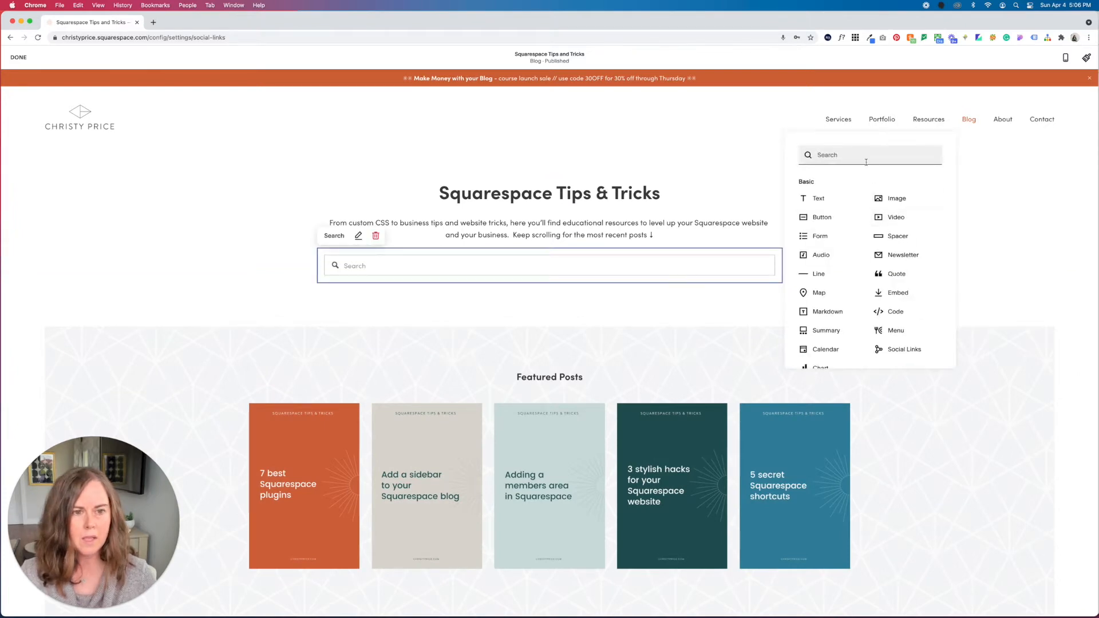
pyautogui.write('soci')
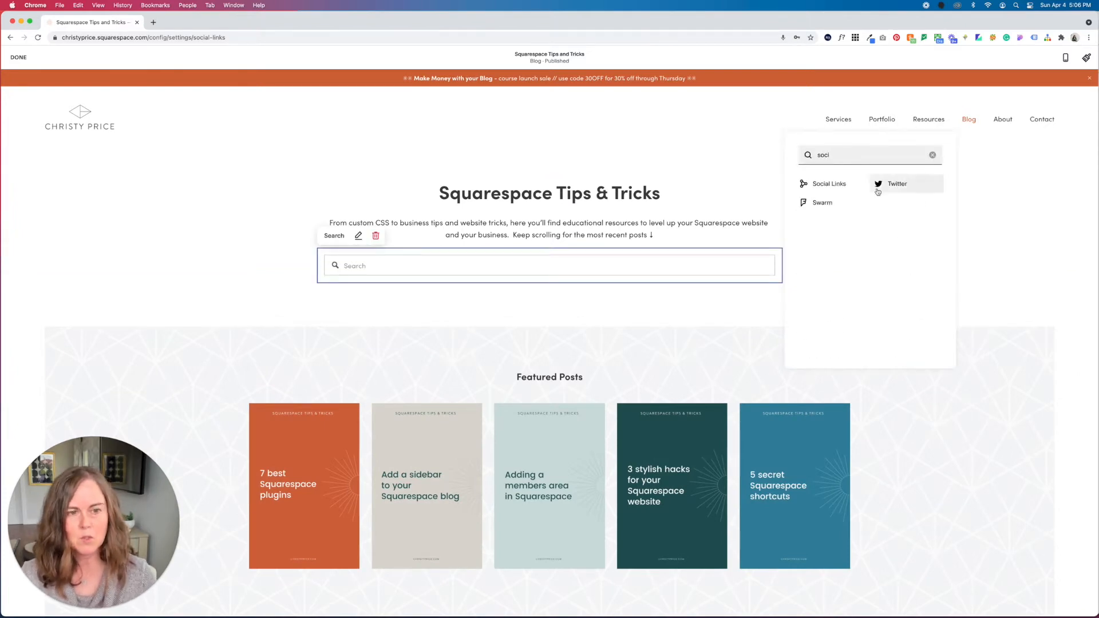
pyautogui.click(828, 183)
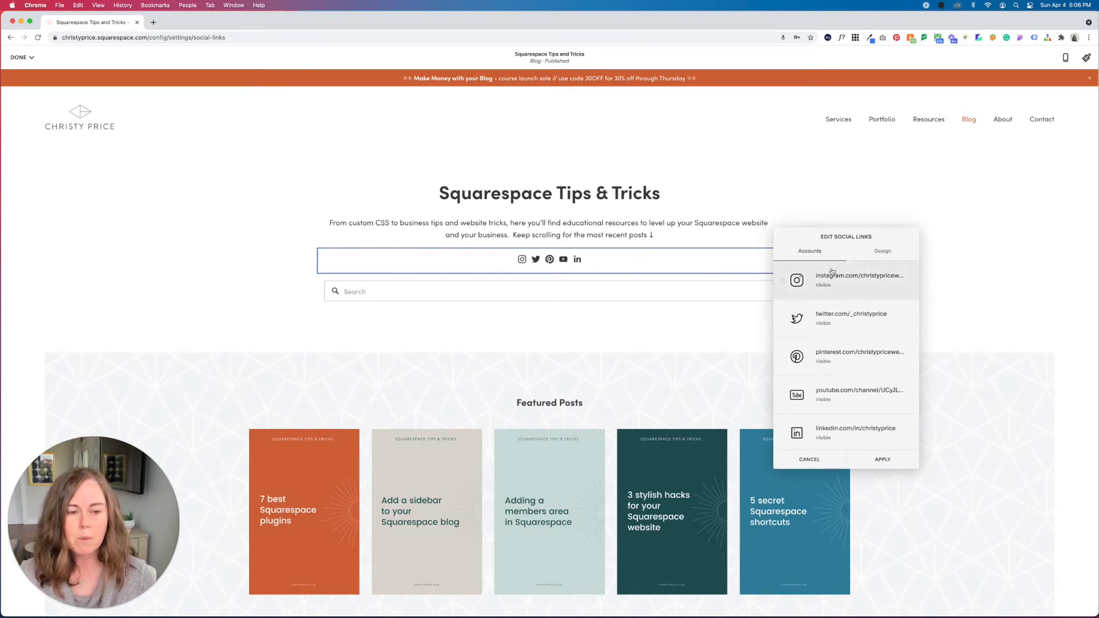
# Step: In the icon Design options keep alignment Center and set Size to Extra Small
pyautogui.click(882, 251)
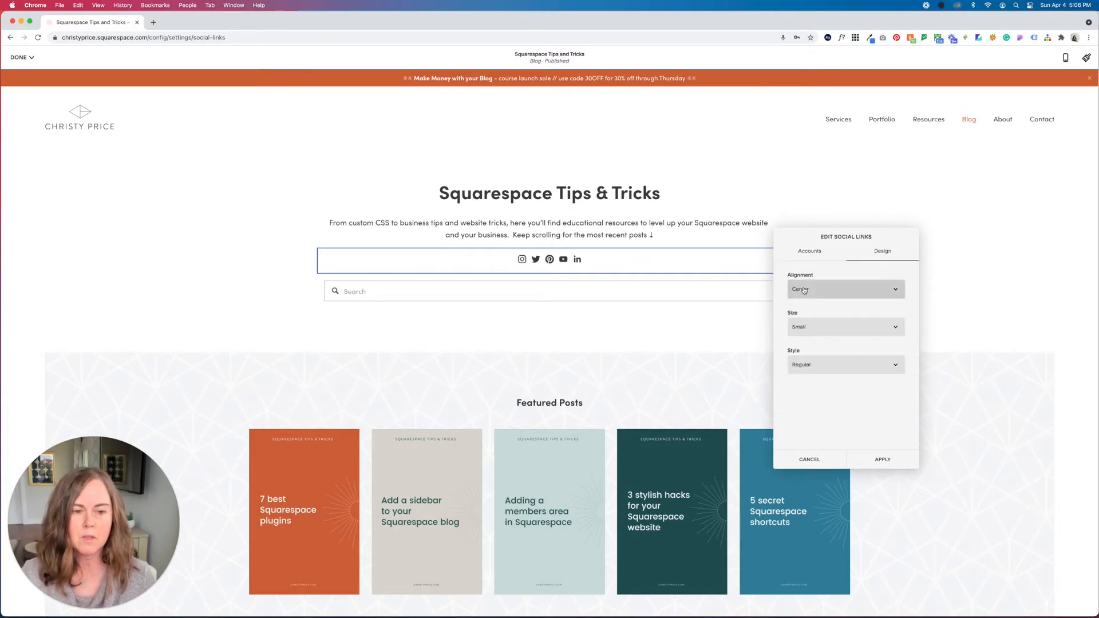
pyautogui.click(845, 288)
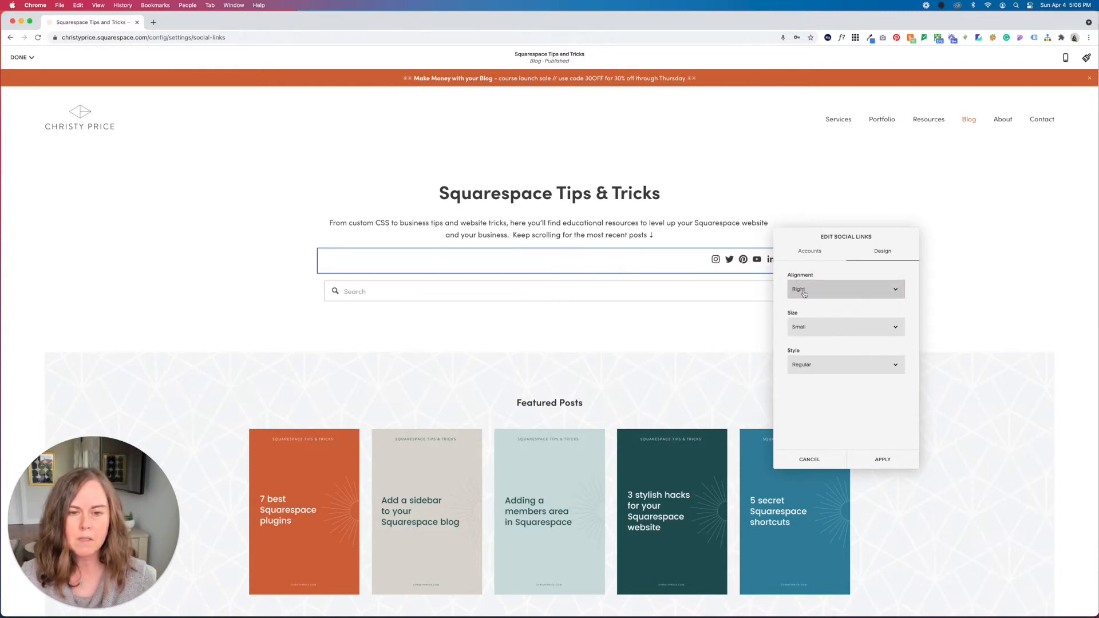
pyautogui.click(845, 289)
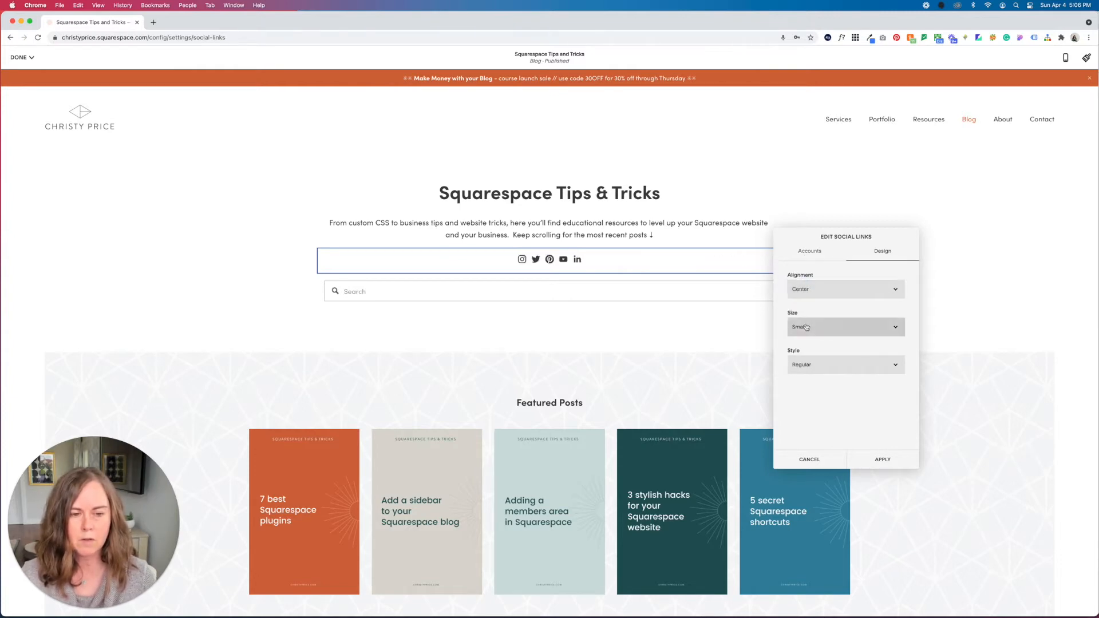
pyautogui.click(845, 327)
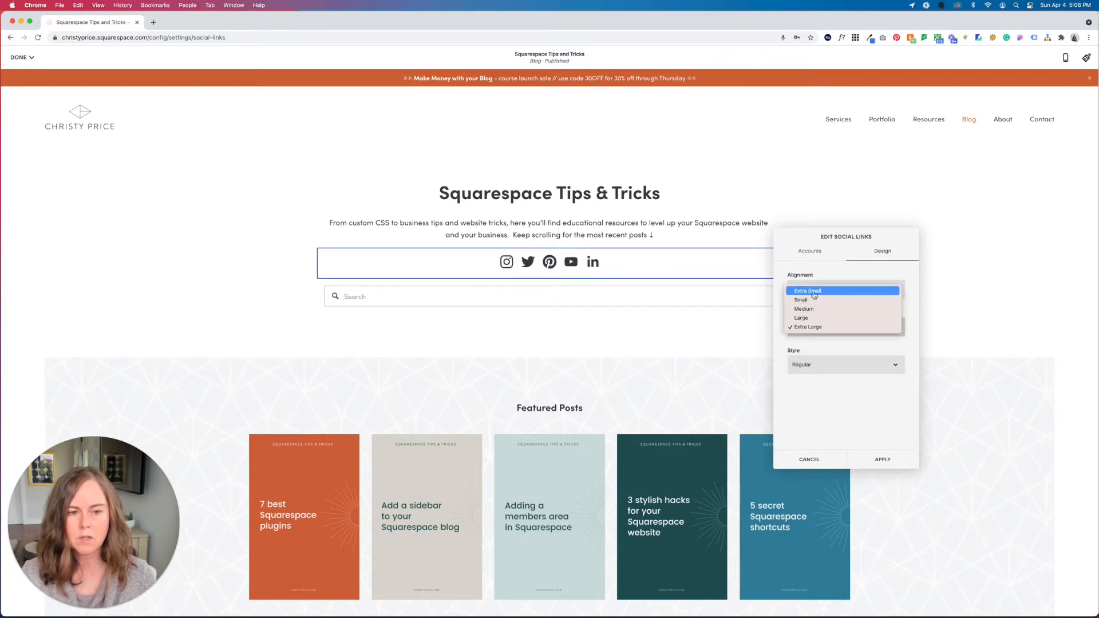
pyautogui.click(808, 290)
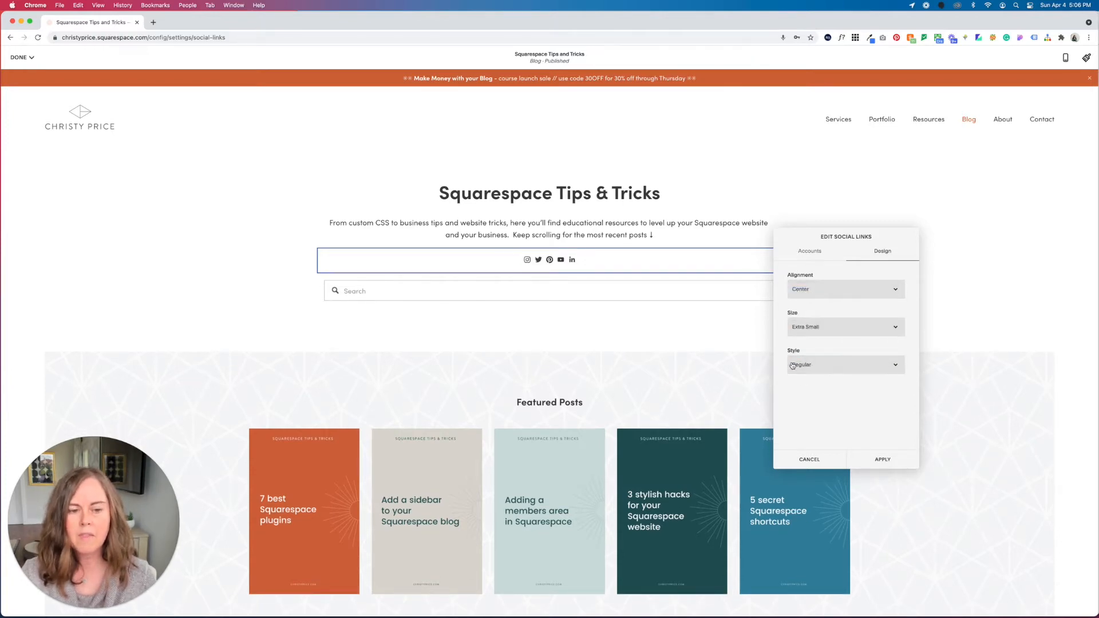
# Step: Preview Rounded - Solid, settle on the Regular icon style and apply the design
pyautogui.click(845, 364)
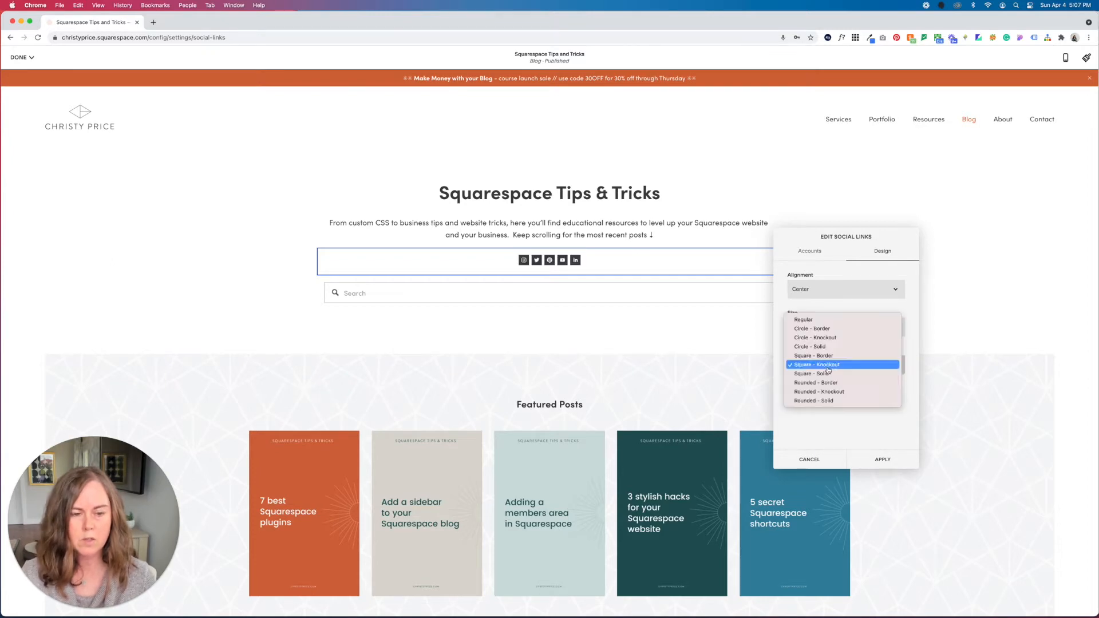
pyautogui.click(813, 401)
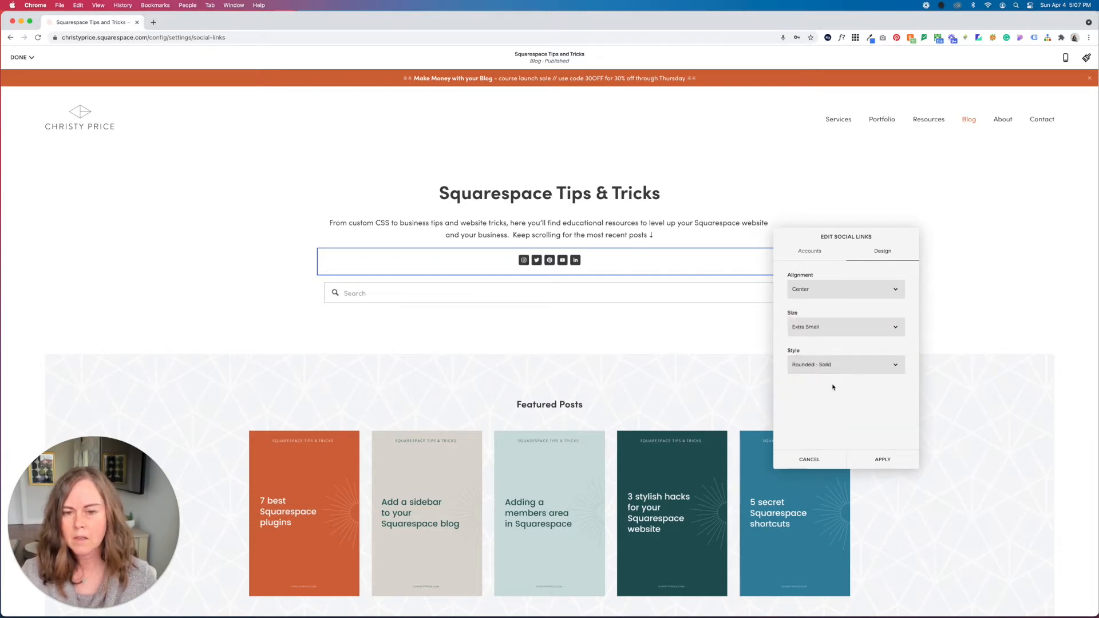
pyautogui.click(844, 365)
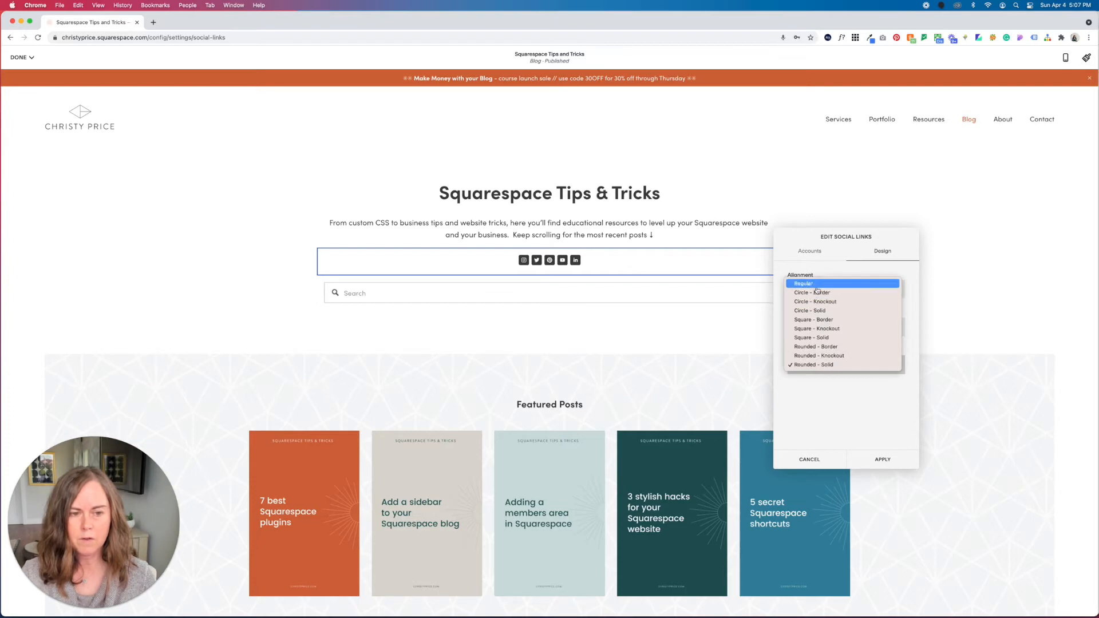
pyautogui.click(802, 283)
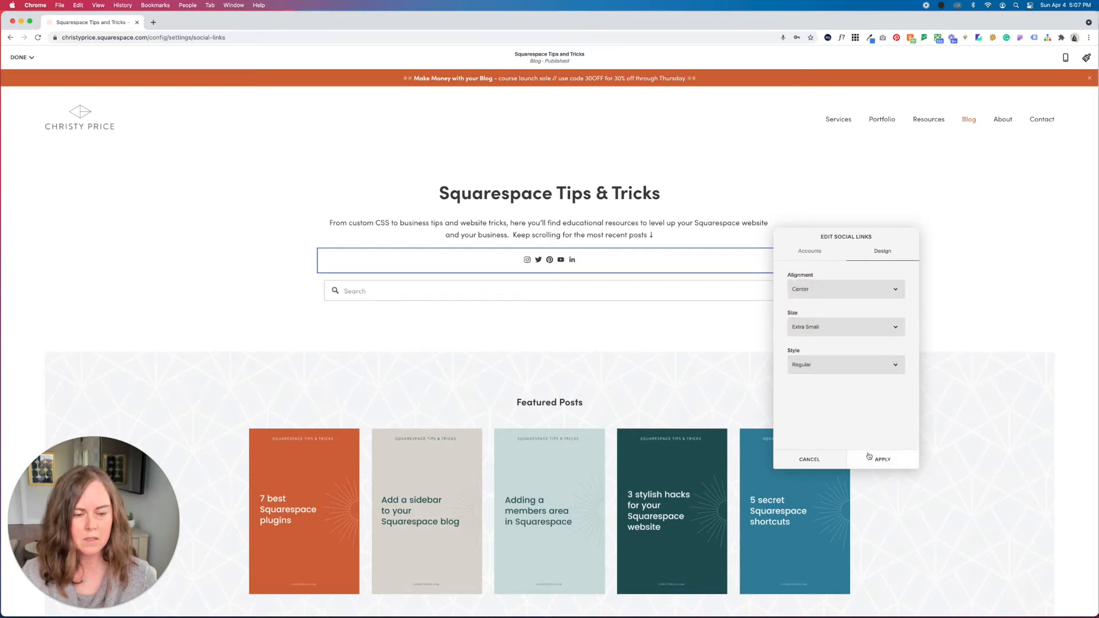
pyautogui.click(882, 459)
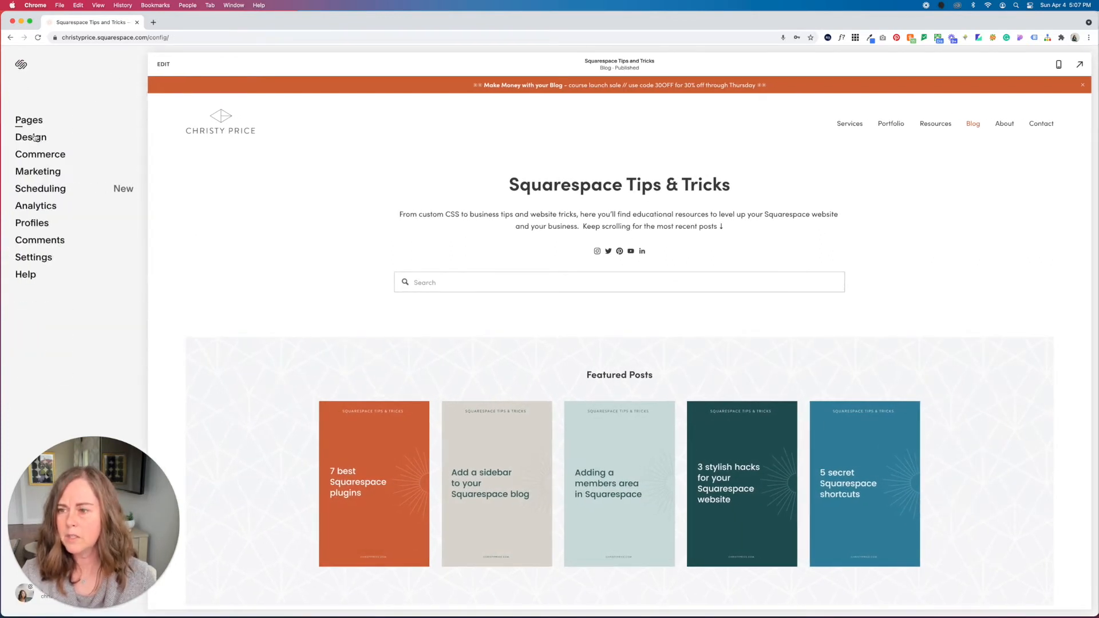
# Step: Reach Design > Site Styles and show the Site Styles panel beside the blog page
pyautogui.click(31, 137)
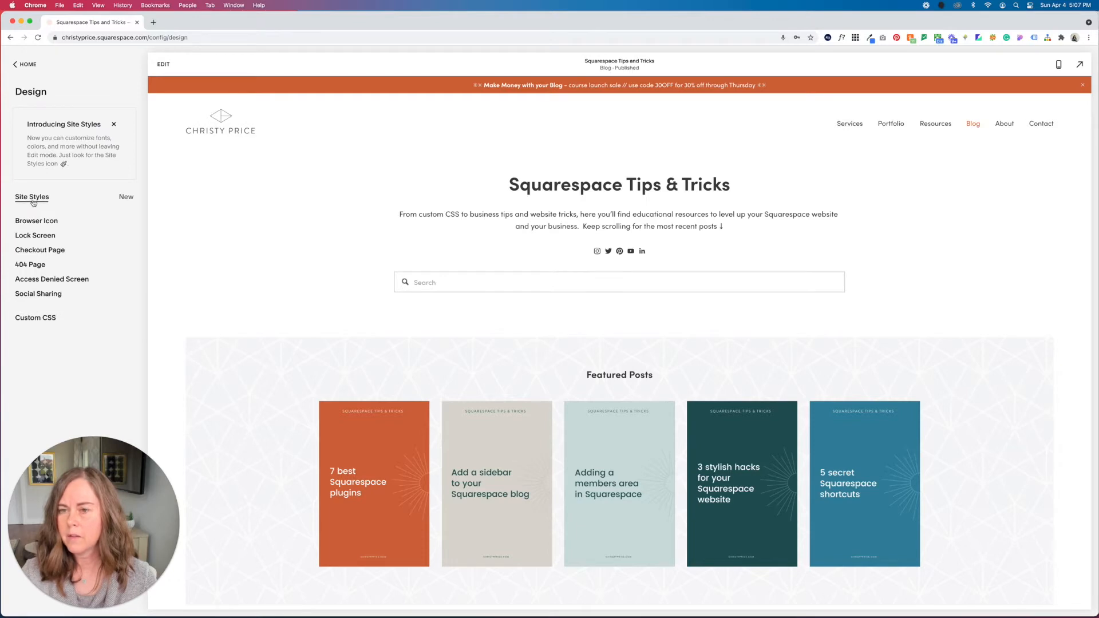
pyautogui.click(32, 197)
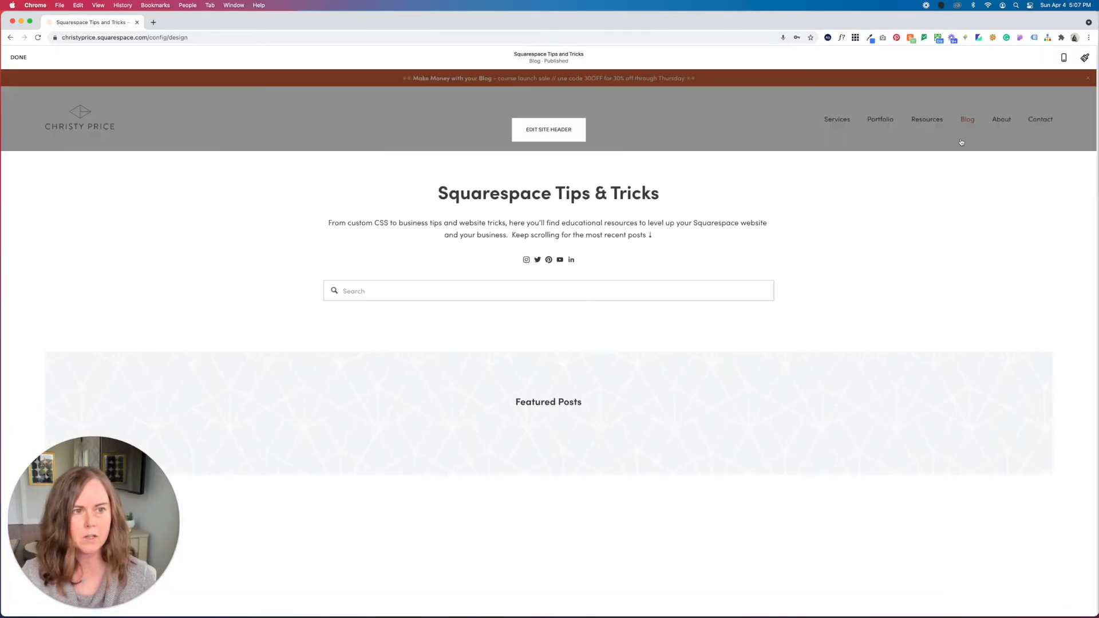
pyautogui.click(1084, 57)
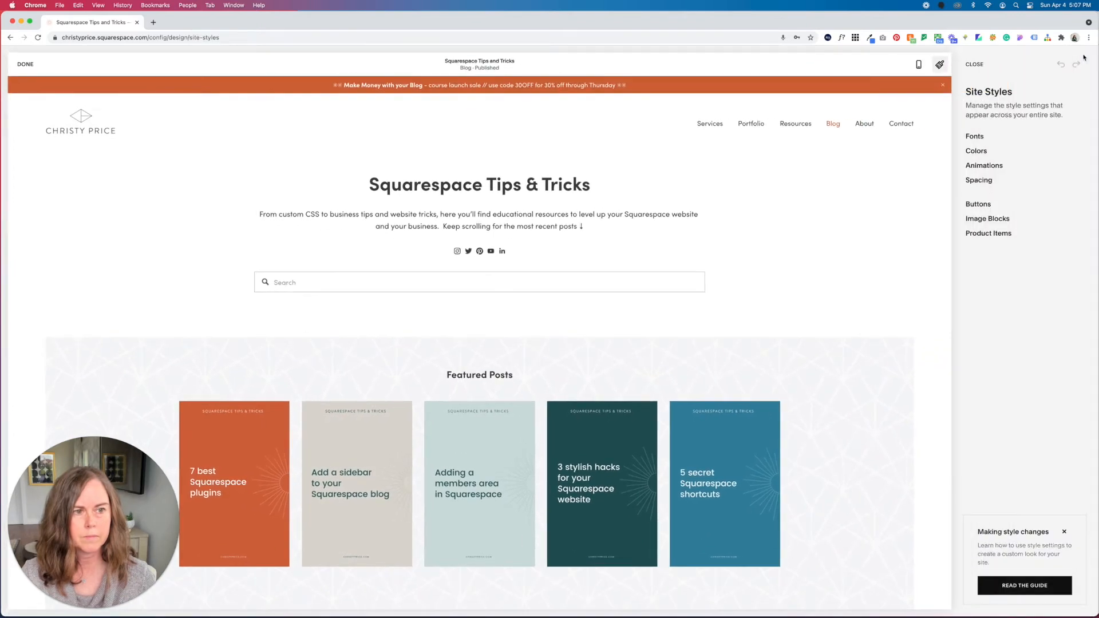
# Step: In Colors > Lightest 1 (Show All), set Social Links Block Main Color to the orange Bright swatch
pyautogui.click(977, 152)
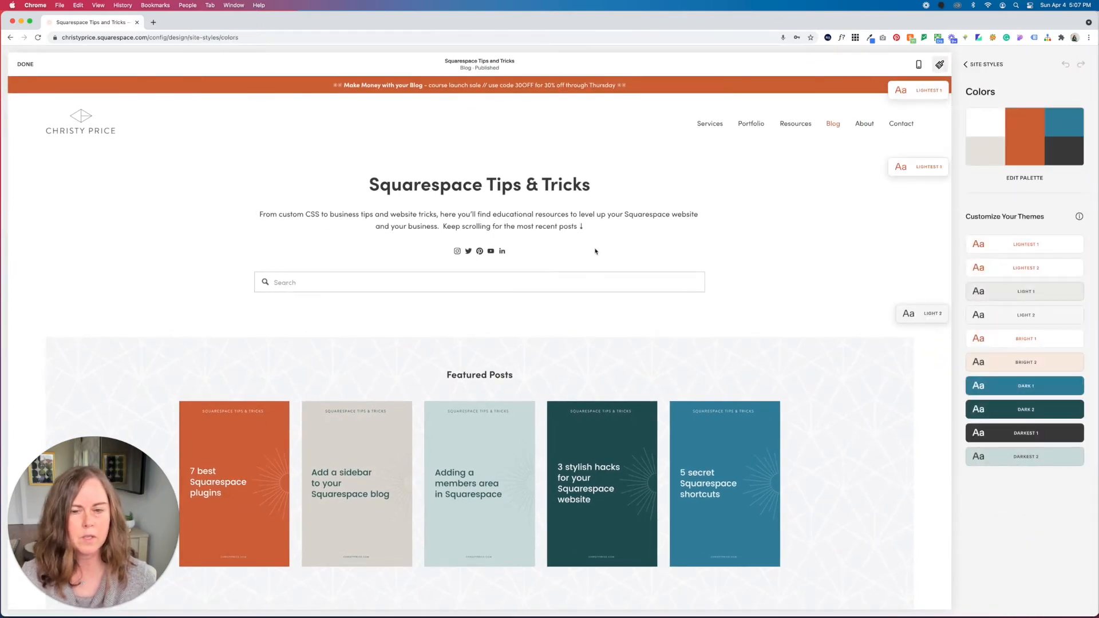
pyautogui.moveTo(436, 161)
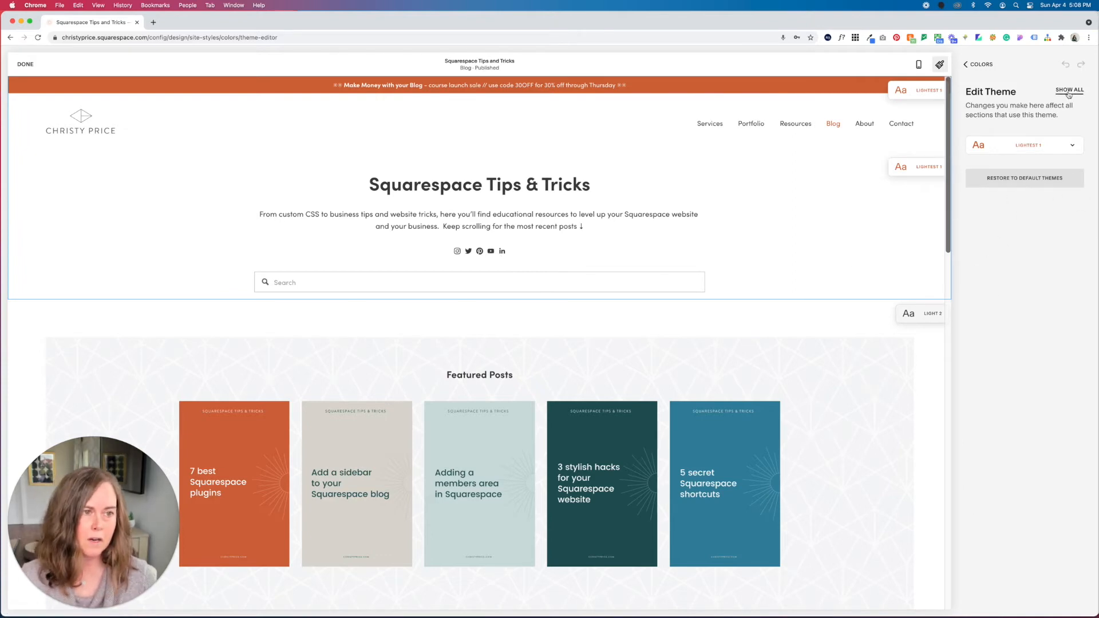
pyautogui.click(1068, 89)
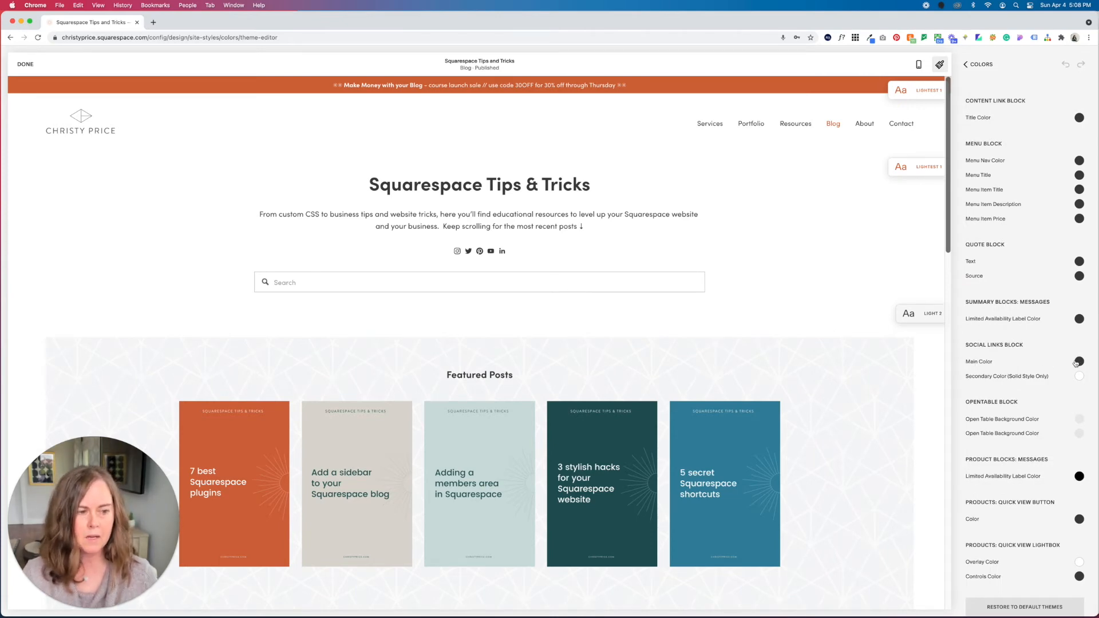
pyautogui.click(1079, 360)
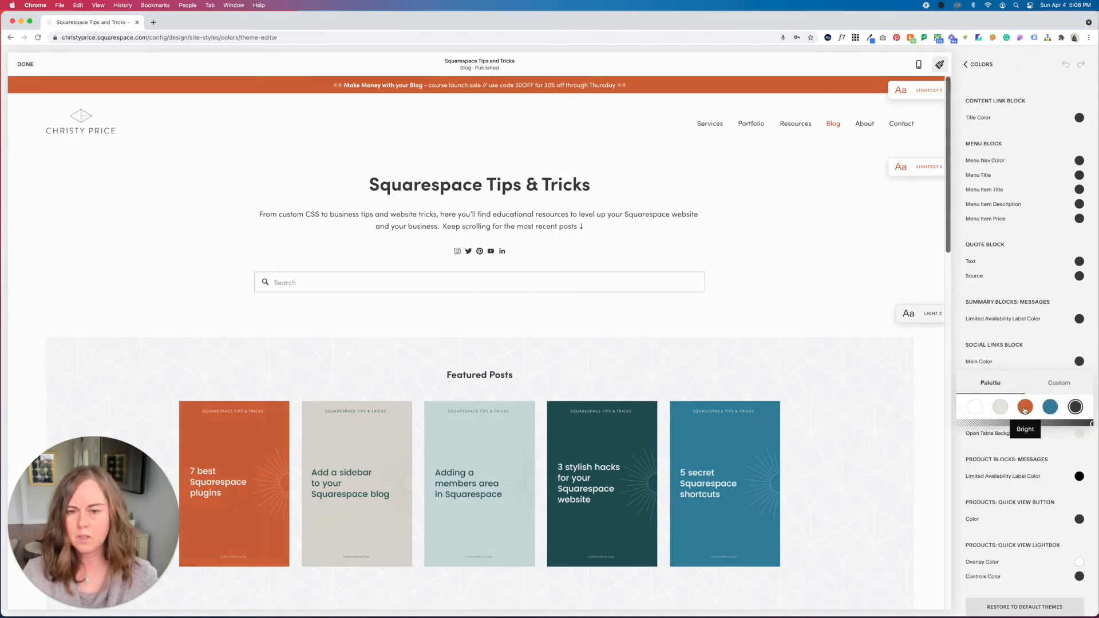
pyautogui.click(1024, 407)
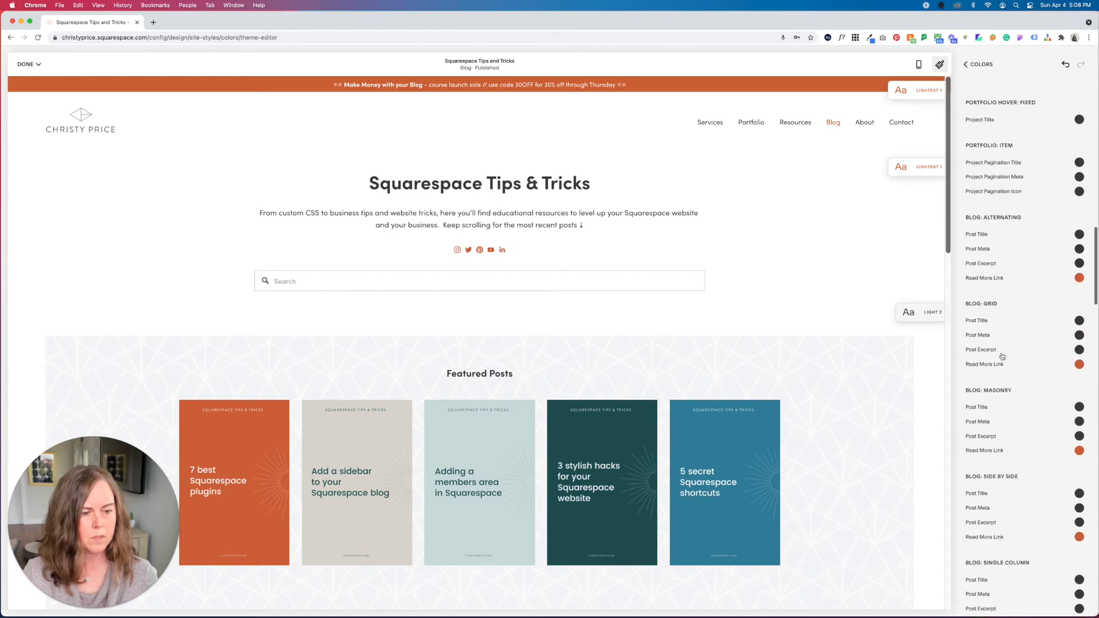
pyautogui.scroll(-3)
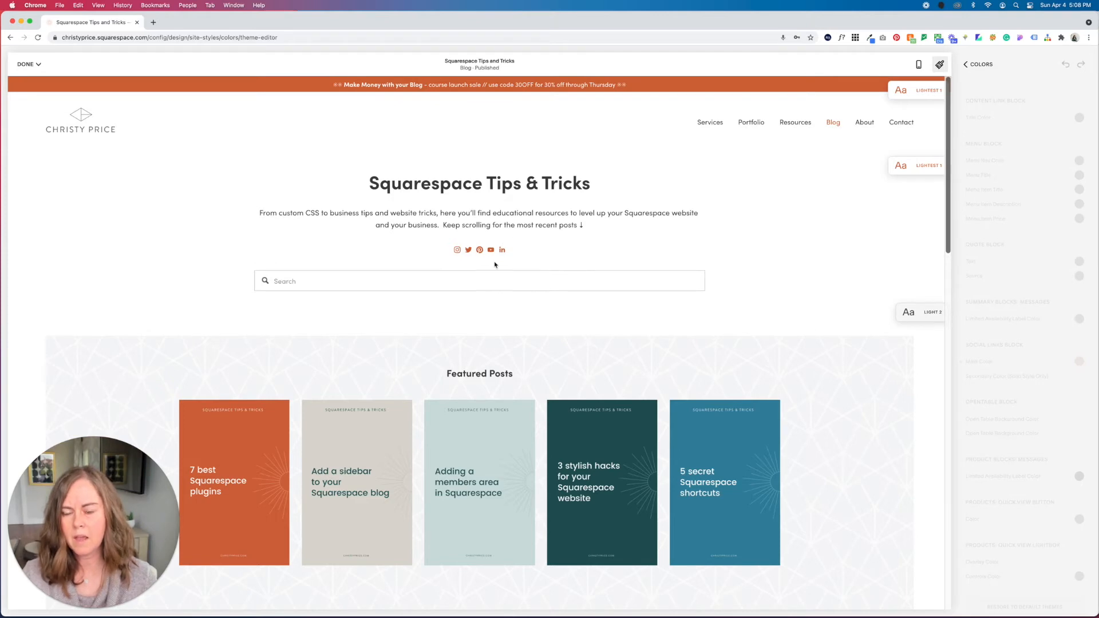
# Step: Exit and re-enter editing, then return to Site Styles > Colors > Lightest 1
pyautogui.click(973, 64)
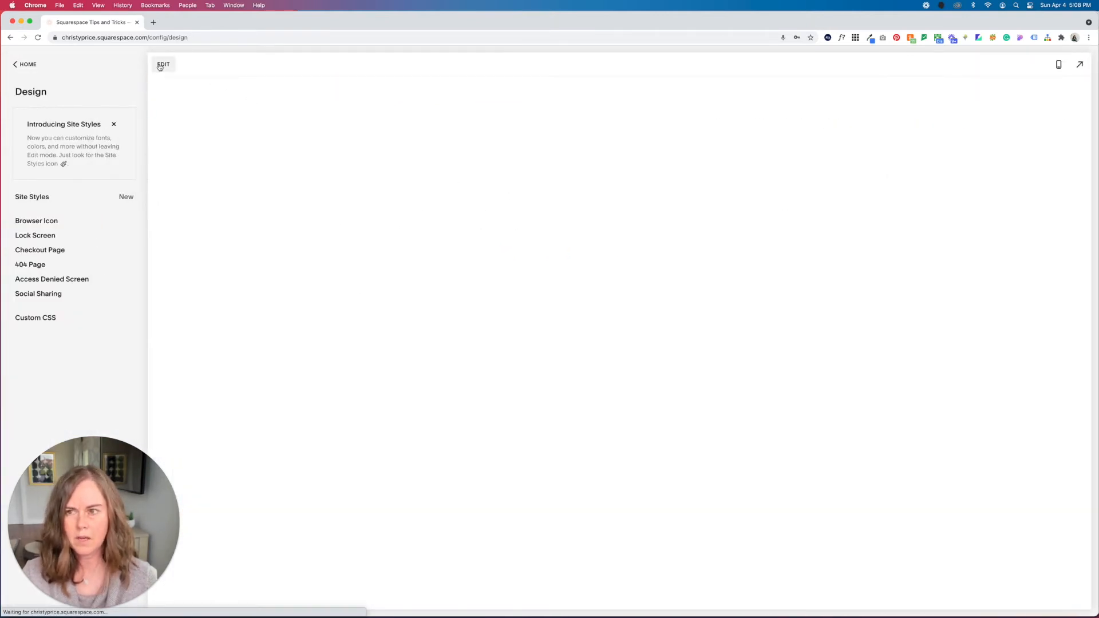
pyautogui.click(162, 64)
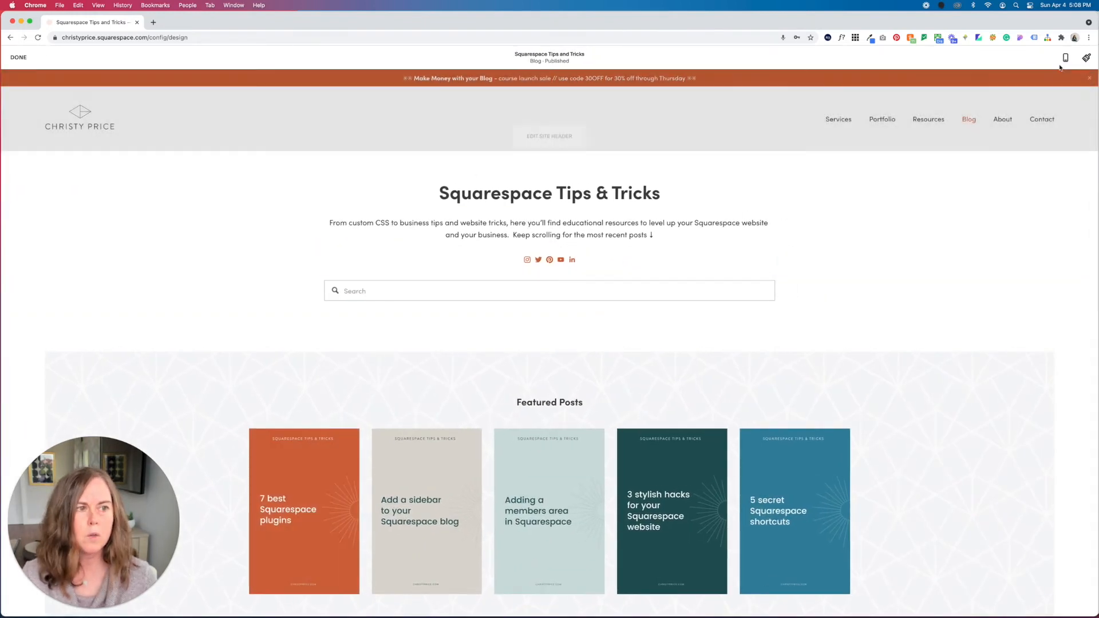
pyautogui.click(1087, 57)
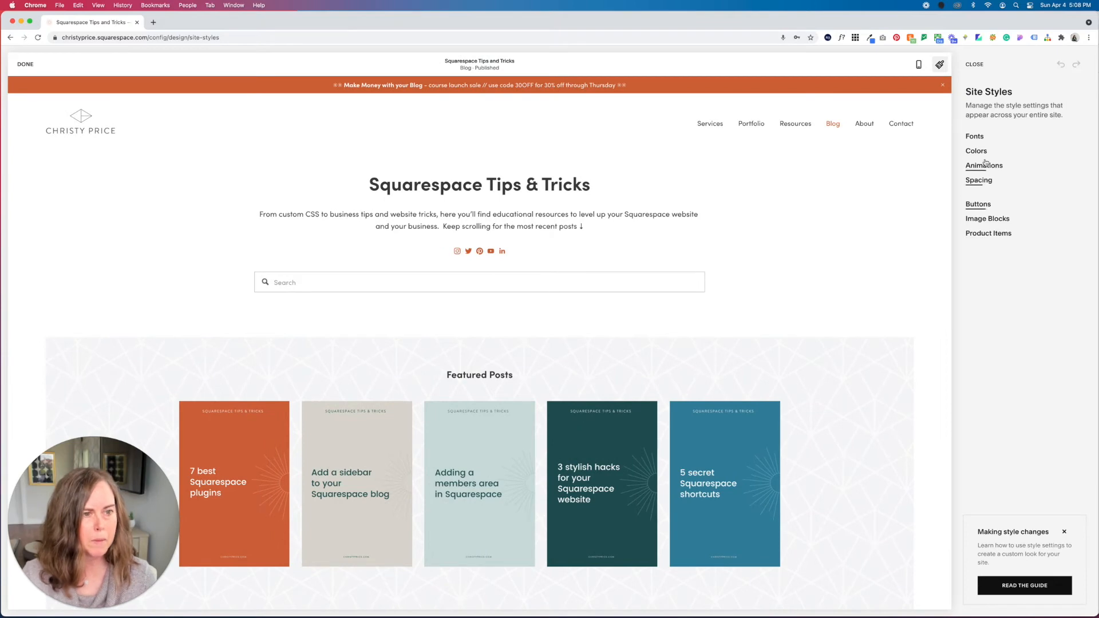
pyautogui.click(975, 152)
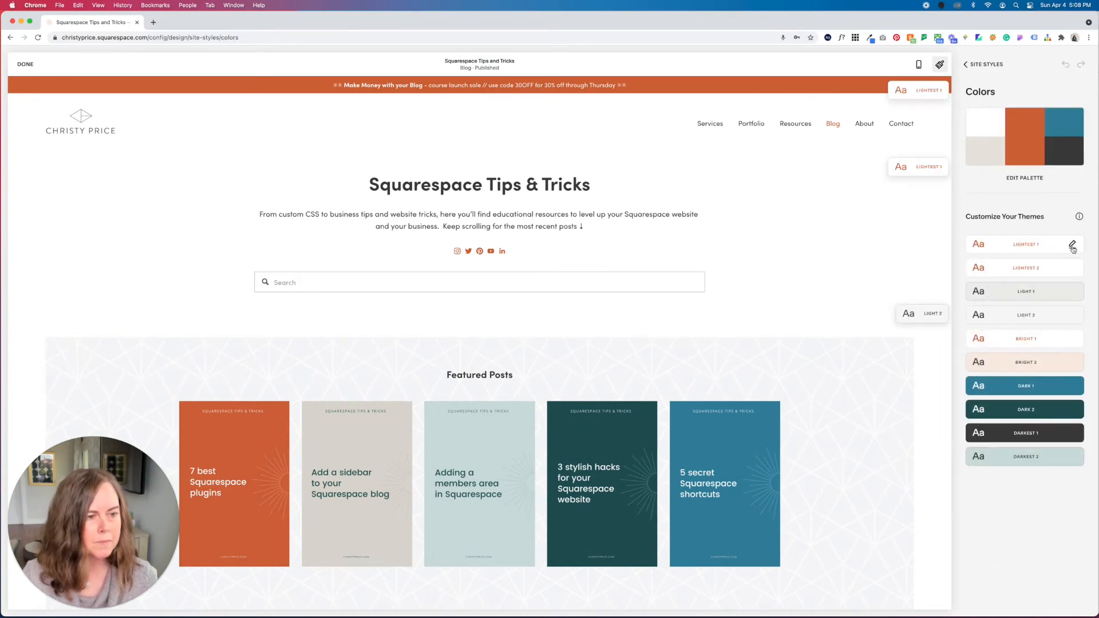
pyautogui.click(1072, 244)
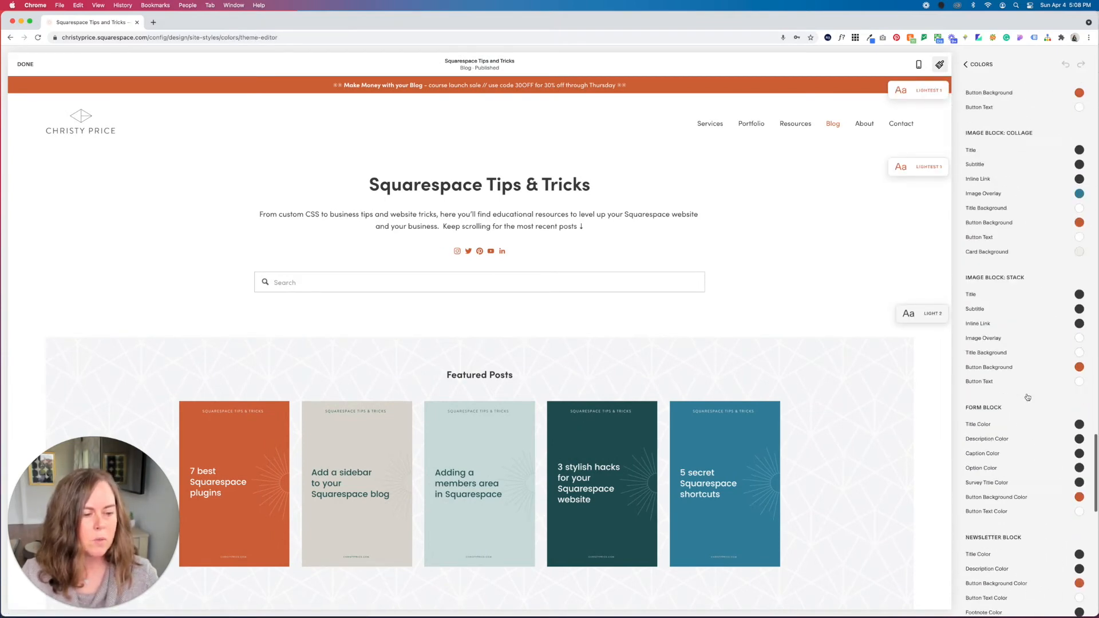
# Step: Set the Social Links Main Color back to the dark swatch and bring up the Done menu
pyautogui.scroll(-3)
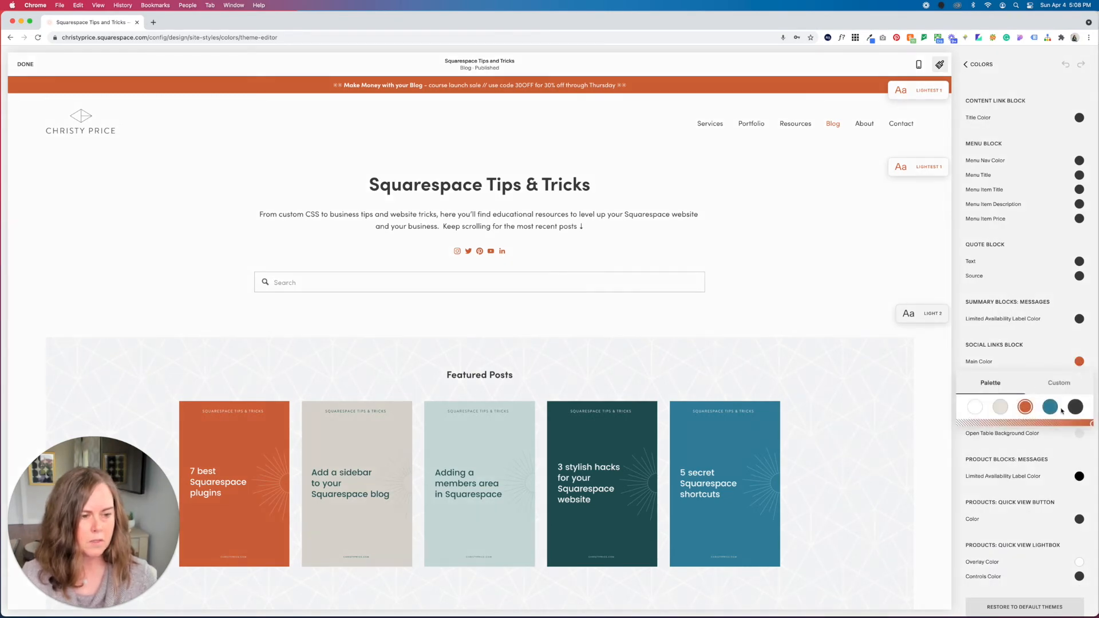
pyautogui.click(1075, 407)
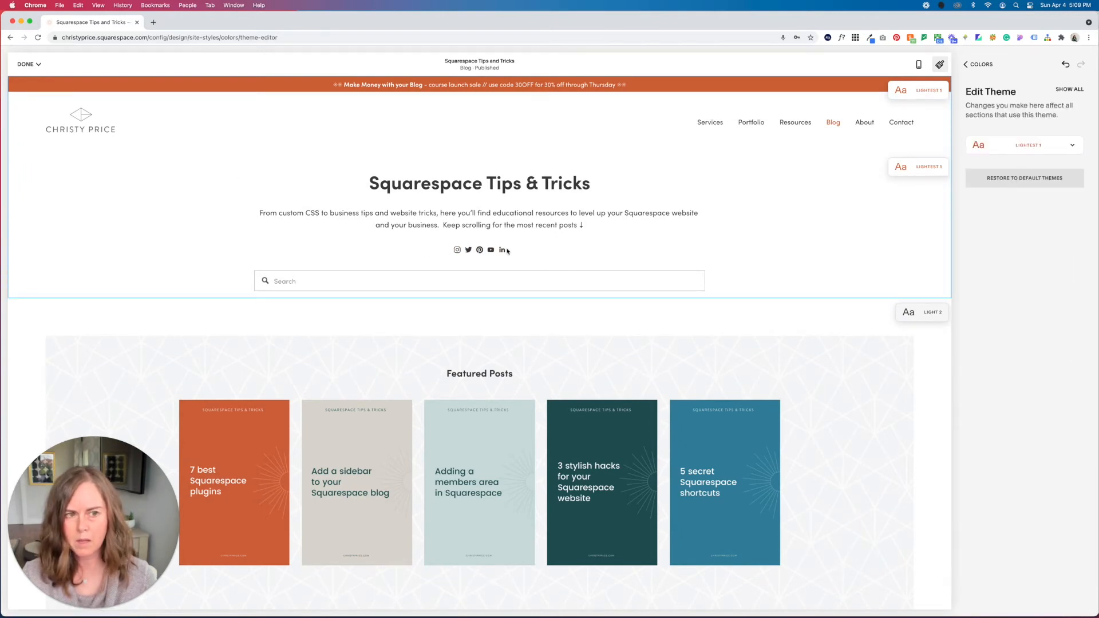
pyautogui.click(967, 64)
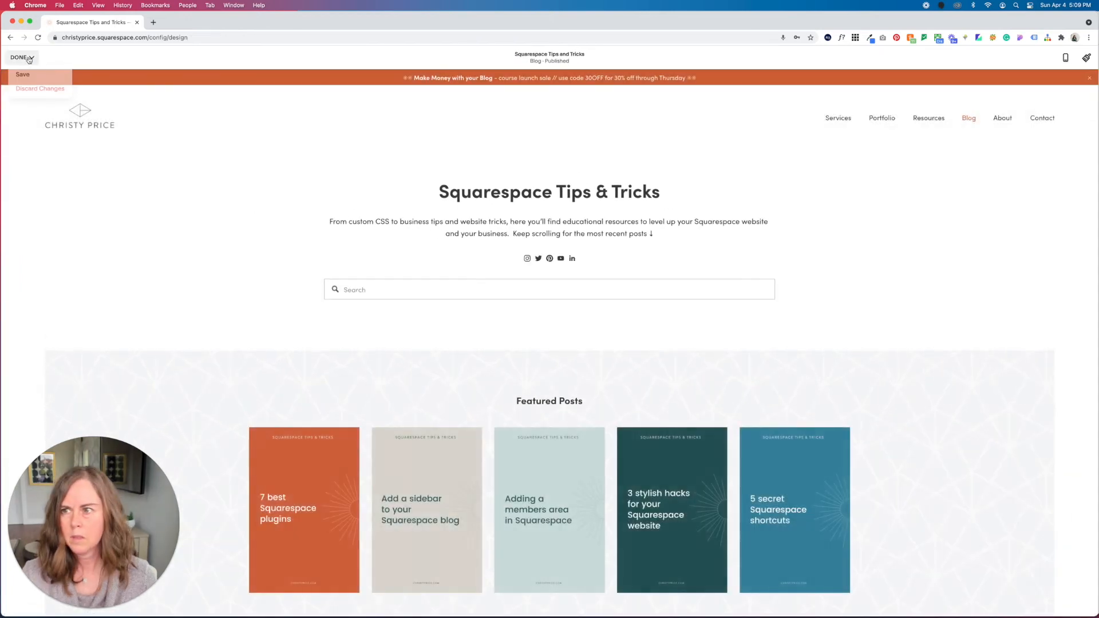
# Step: Save from the Done menu, leaving edit mode for the Design panel
pyautogui.click(548, 257)
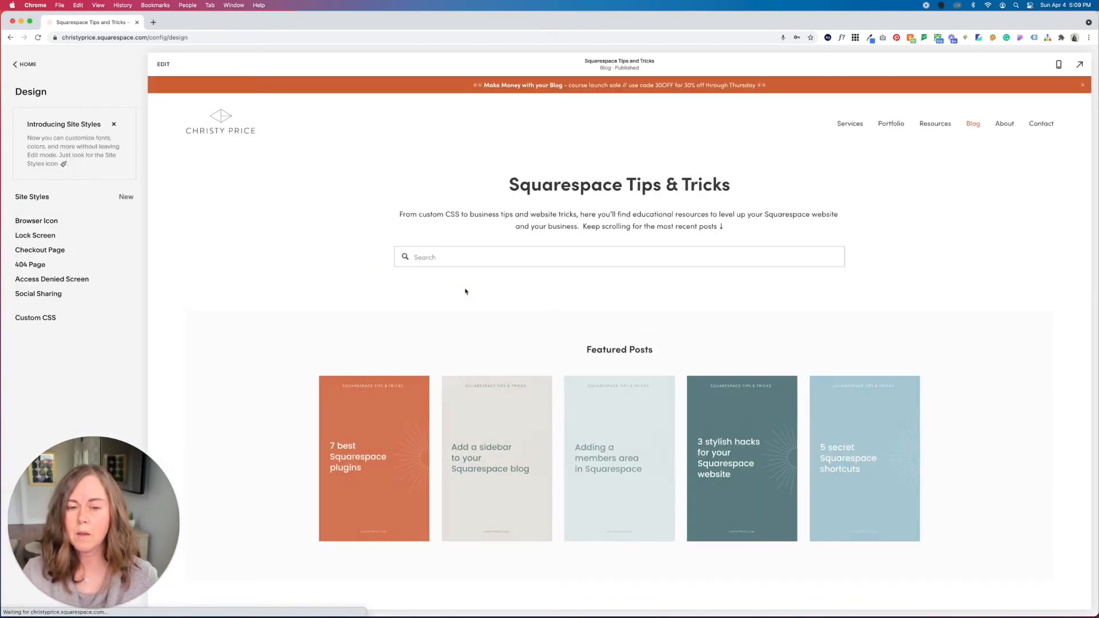
pyautogui.scroll(-3)
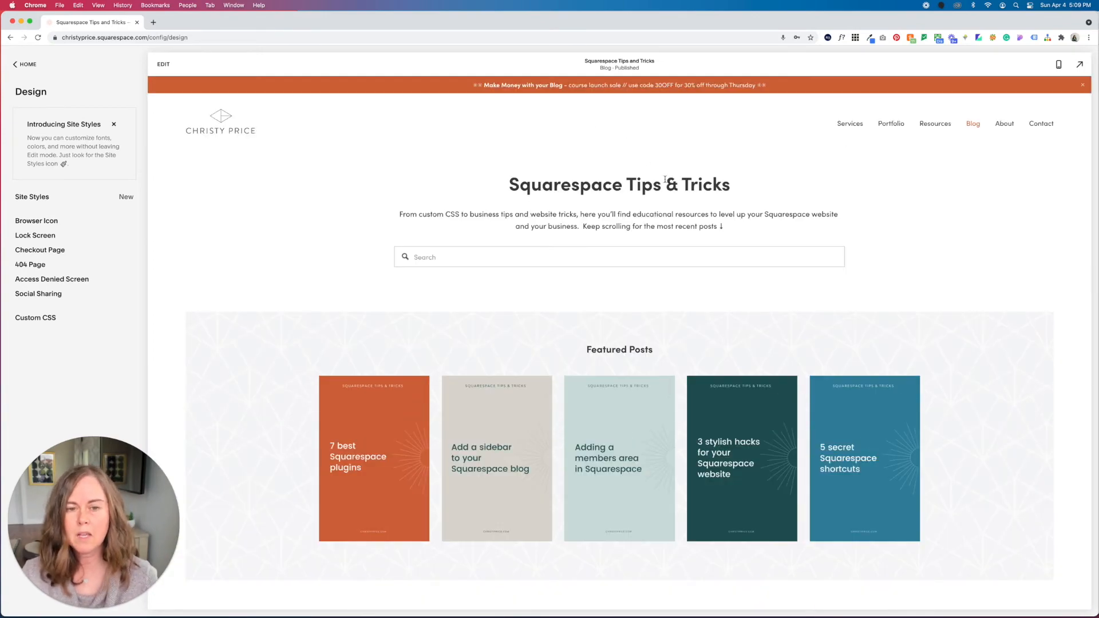
pyautogui.moveTo(491, 147)
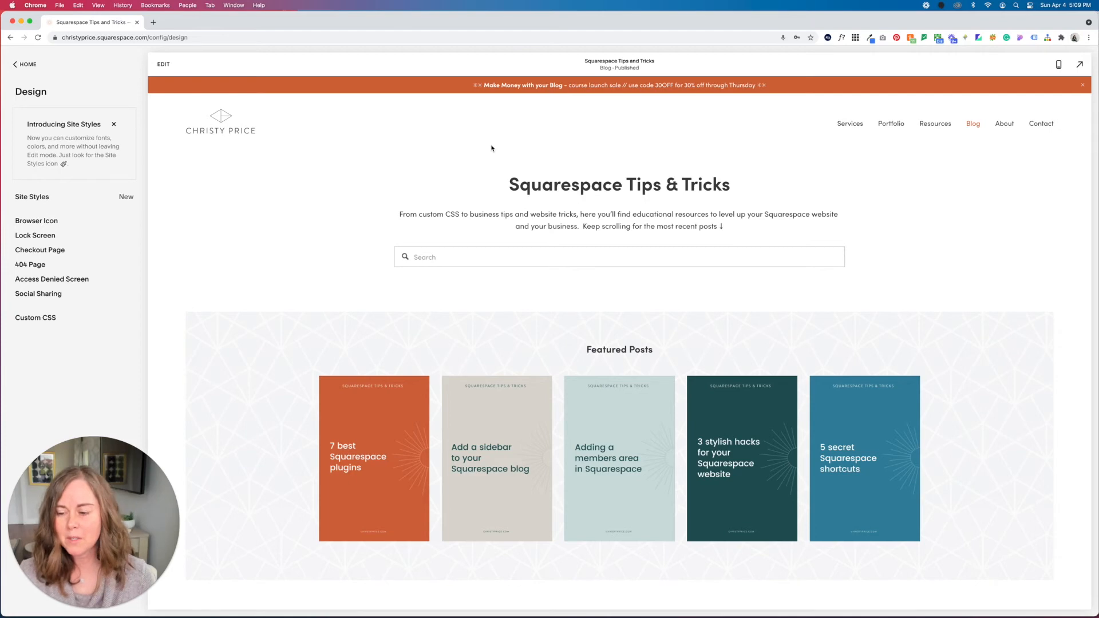
pyautogui.moveTo(885, 121)
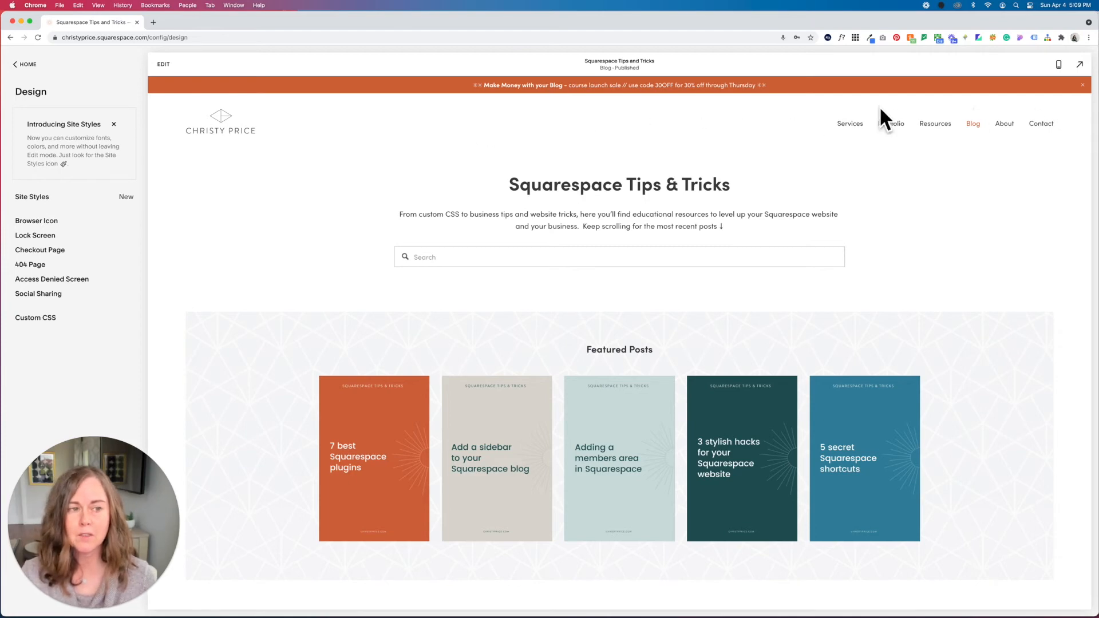
# Step: In Edit Site Header > Elements, toggle Social Links on so icons sit beside the navigation
pyautogui.click(164, 64)
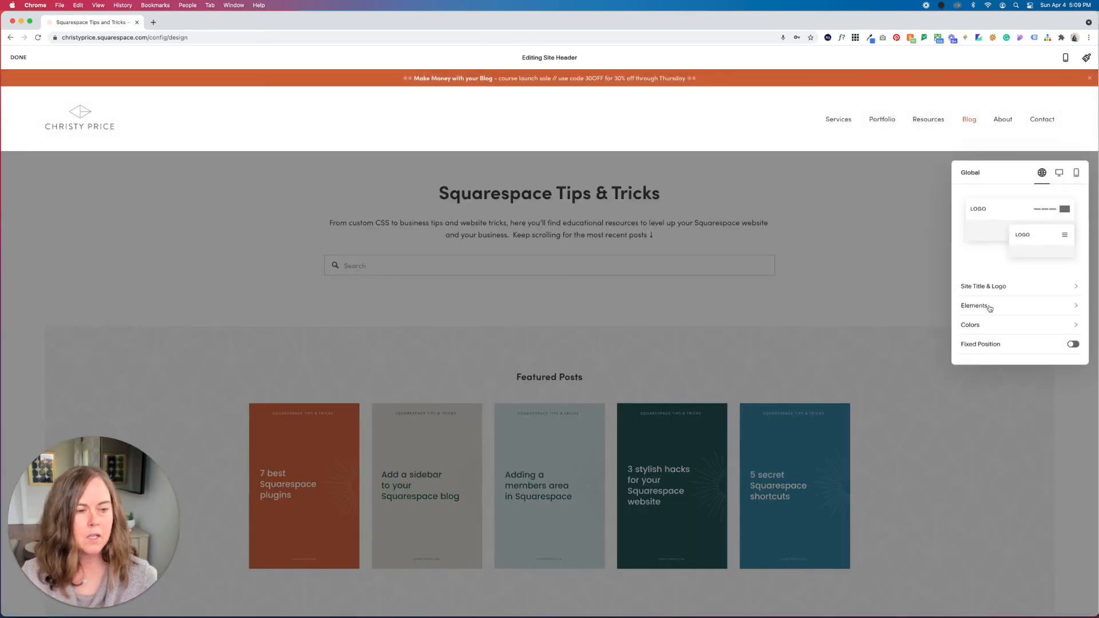
pyautogui.click(974, 306)
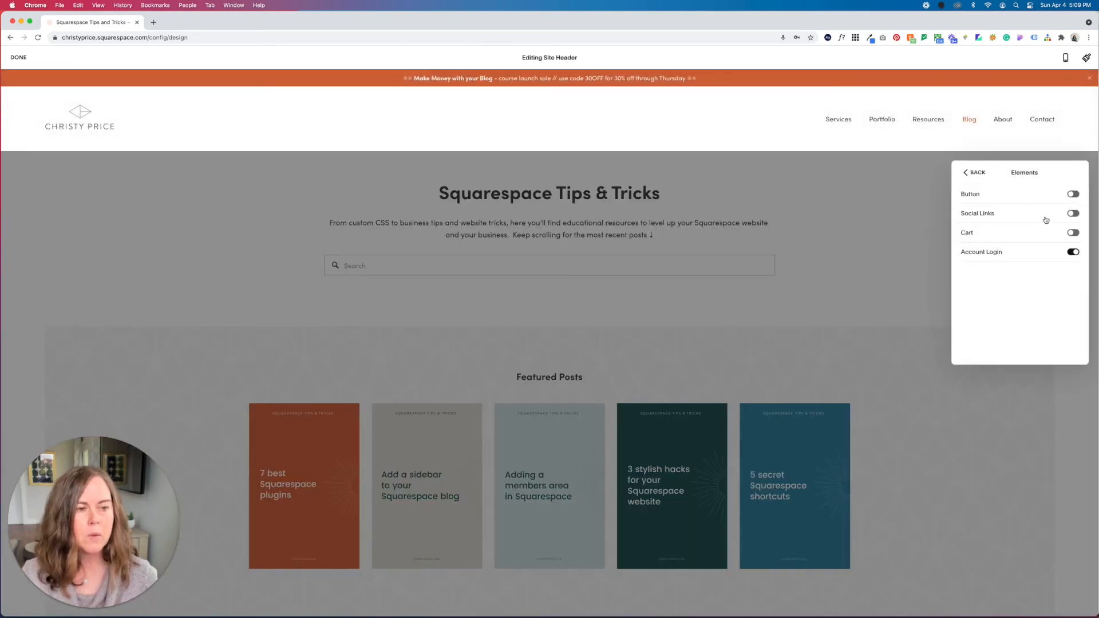
pyautogui.click(1073, 213)
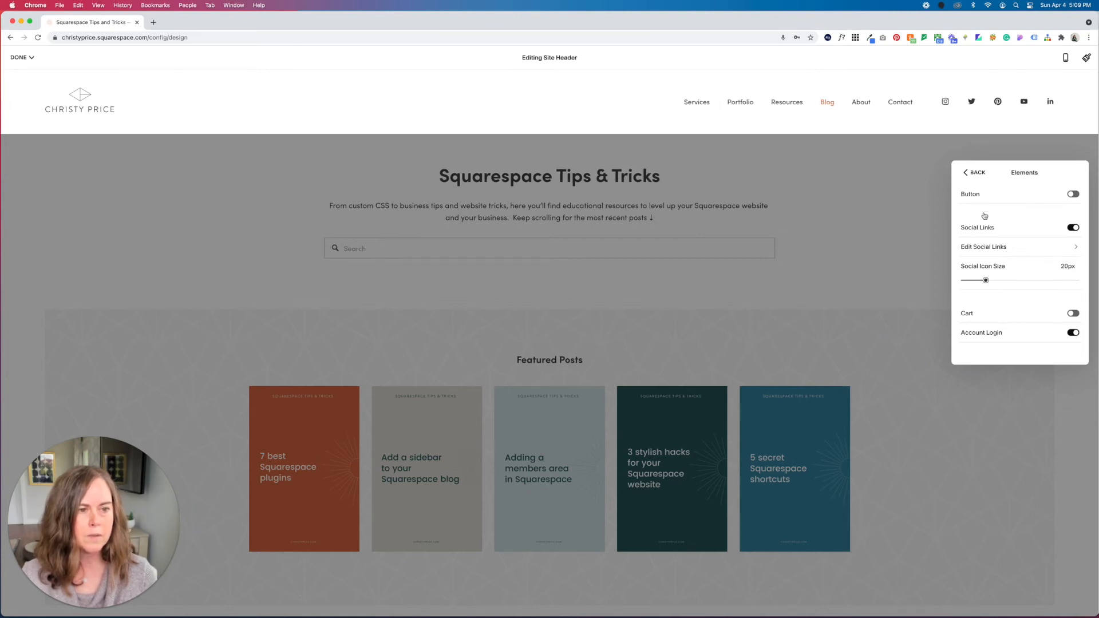
# Step: On the header's Desktop tab drag Element Spacing to 3.2vw and Link Spacing to about 1.7vw
pyautogui.click(973, 173)
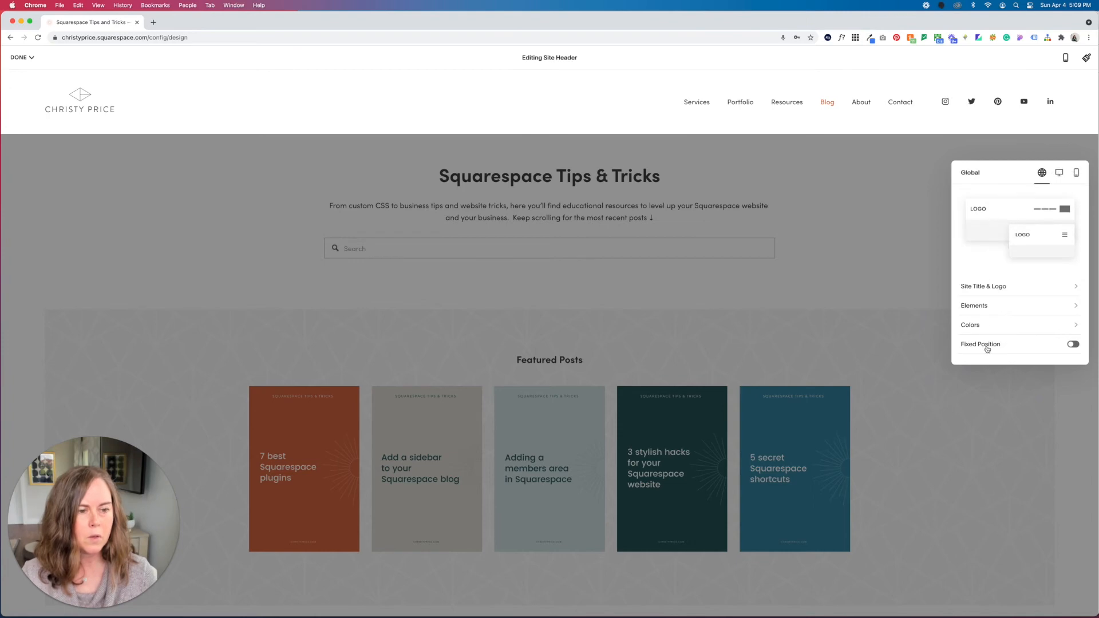
pyautogui.click(1059, 173)
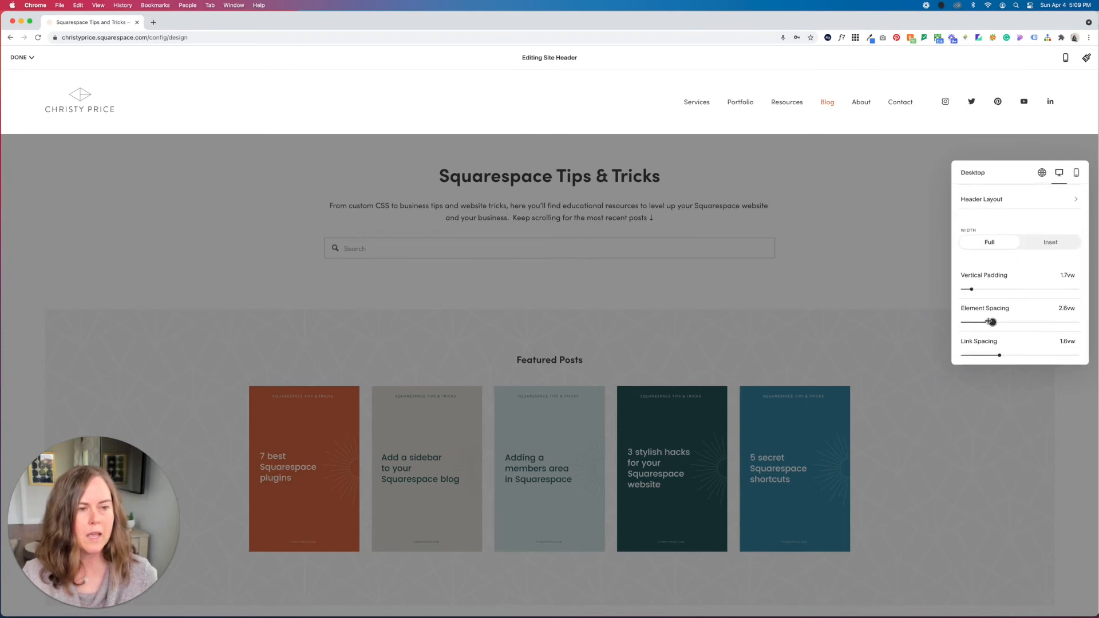
pyautogui.moveTo(988, 322); pyautogui.dragTo(998, 322)
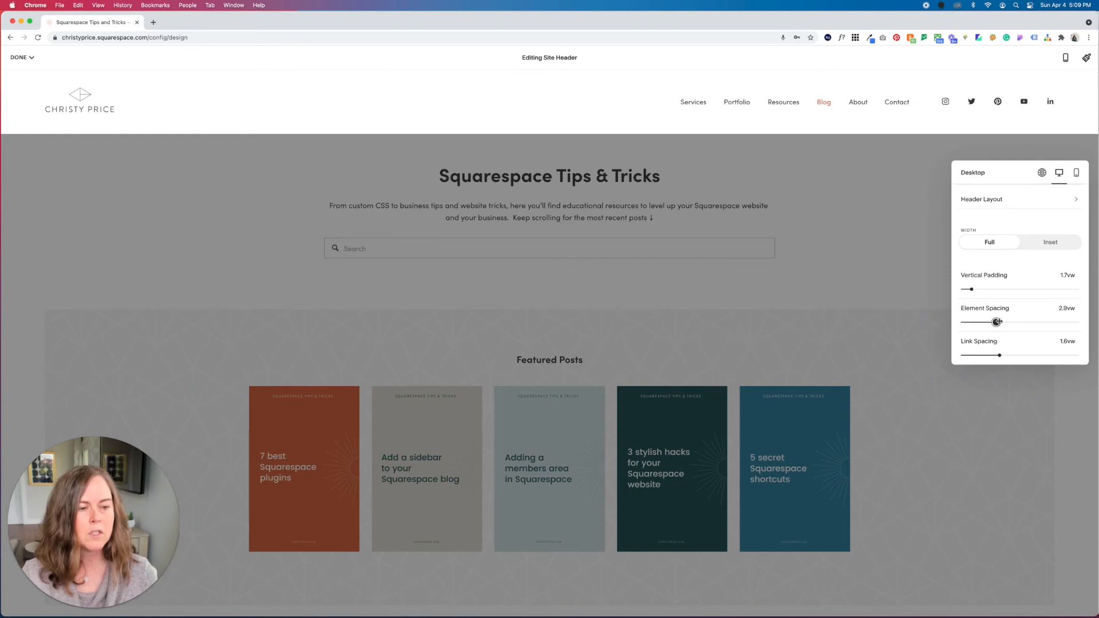
pyautogui.moveTo(995, 322); pyautogui.dragTo(1000, 322)
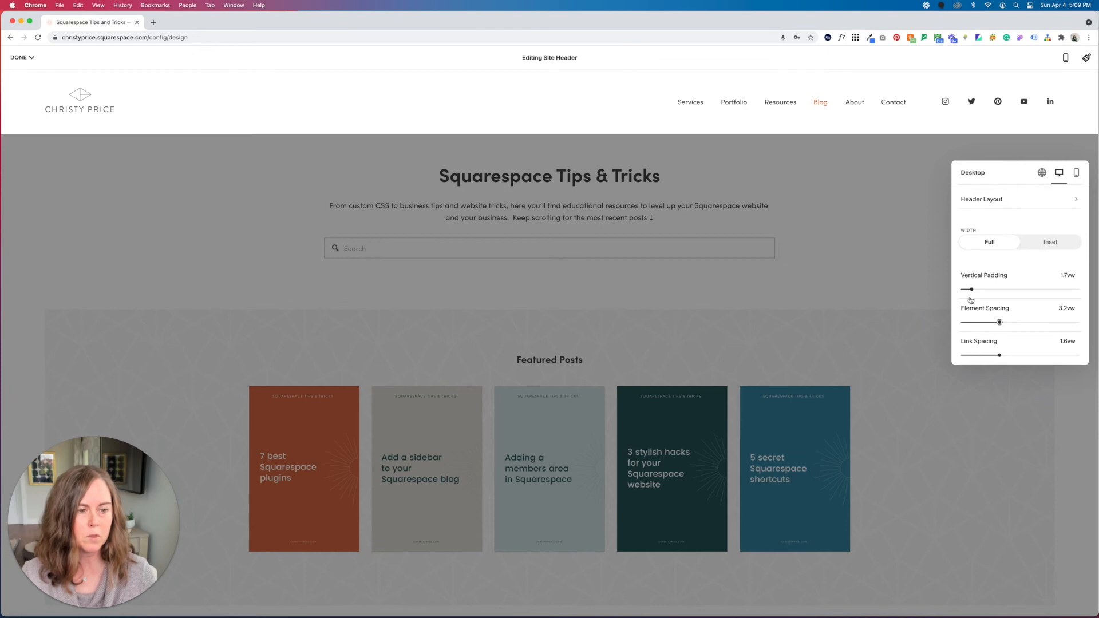
pyautogui.moveTo(1000, 355); pyautogui.dragTo(981, 355)
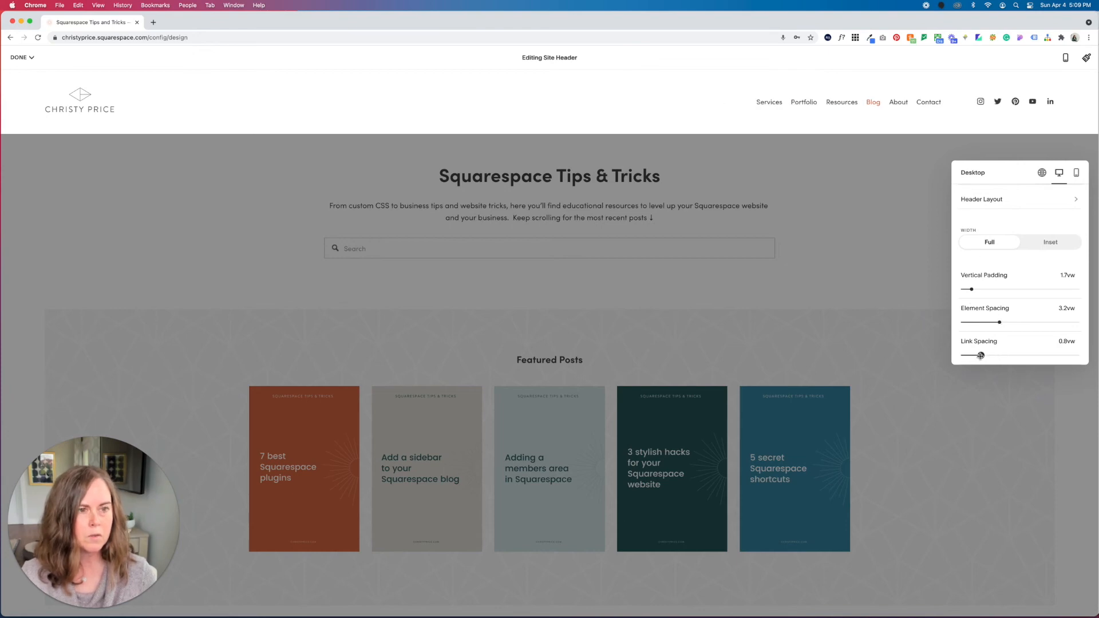
pyautogui.moveTo(981, 355); pyautogui.dragTo(999, 355)
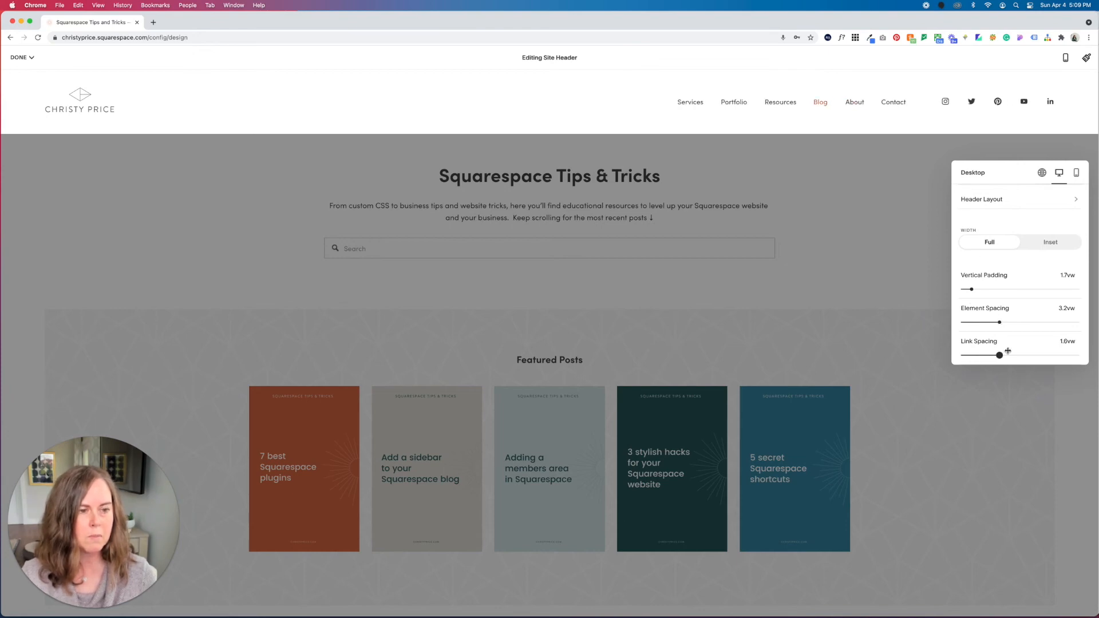
pyautogui.click(19, 57)
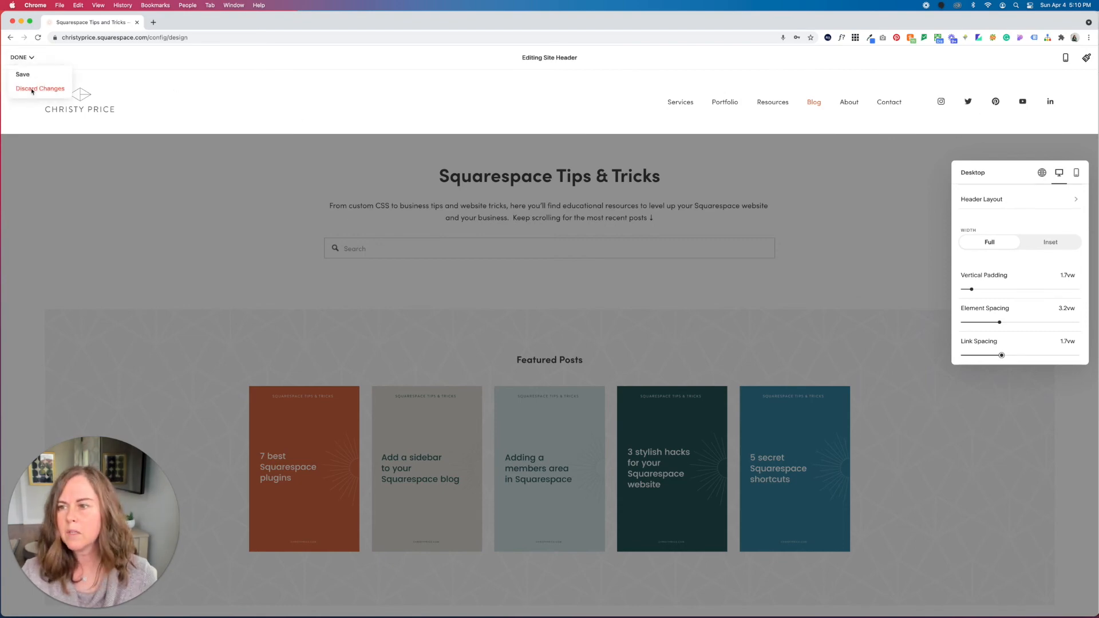
# Step: Discard the header edits from the Done menu, returning to the Design panel
pyautogui.click(23, 75)
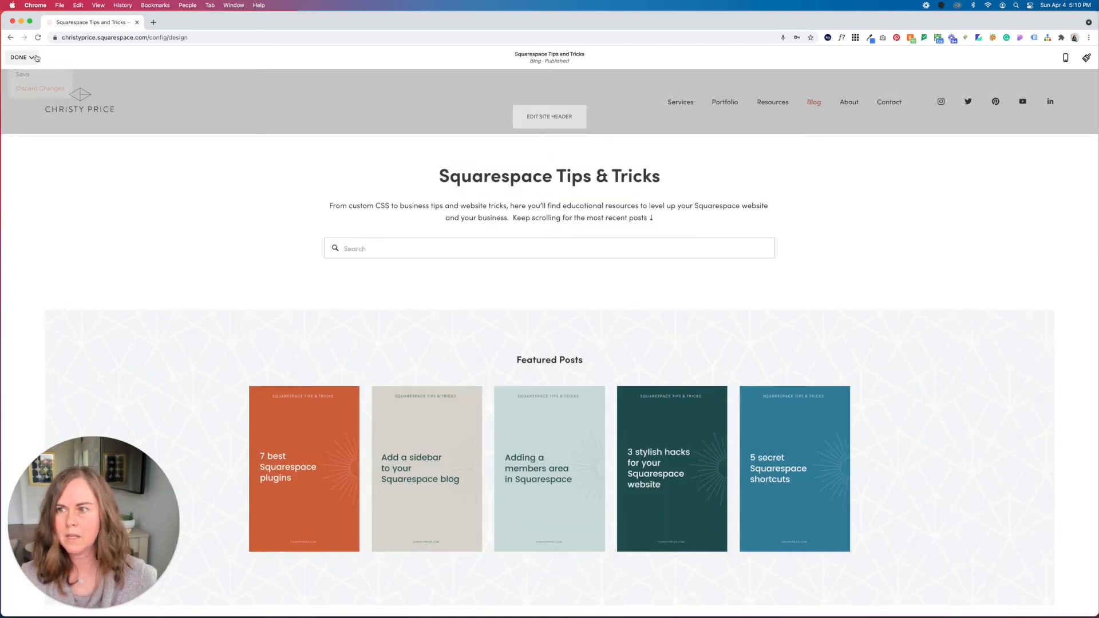
pyautogui.click(40, 89)
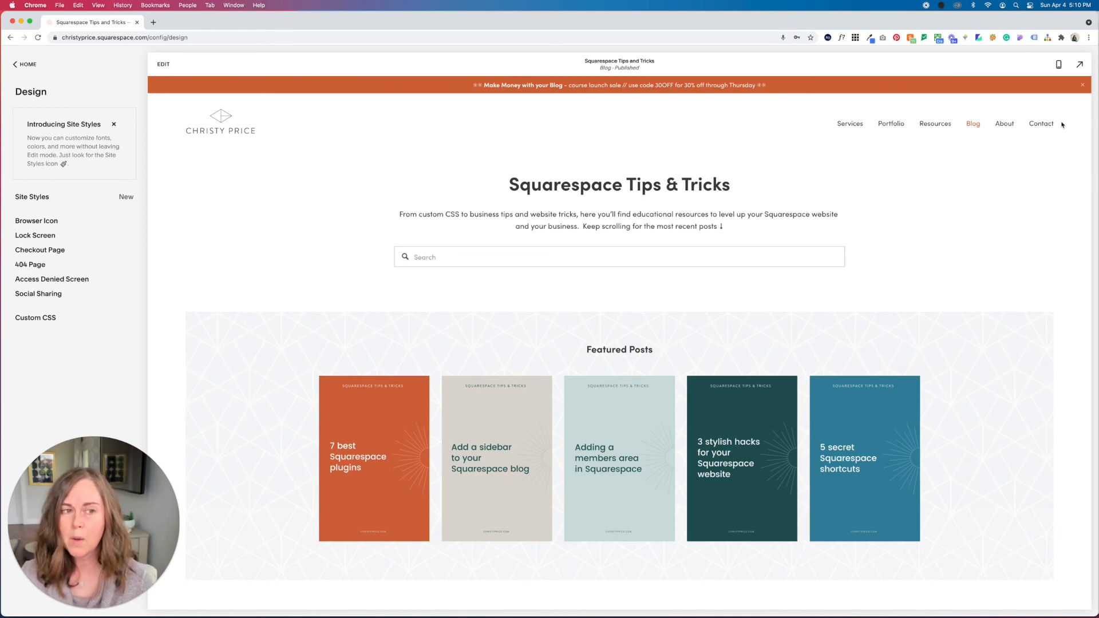
pyautogui.moveTo(849, 123)
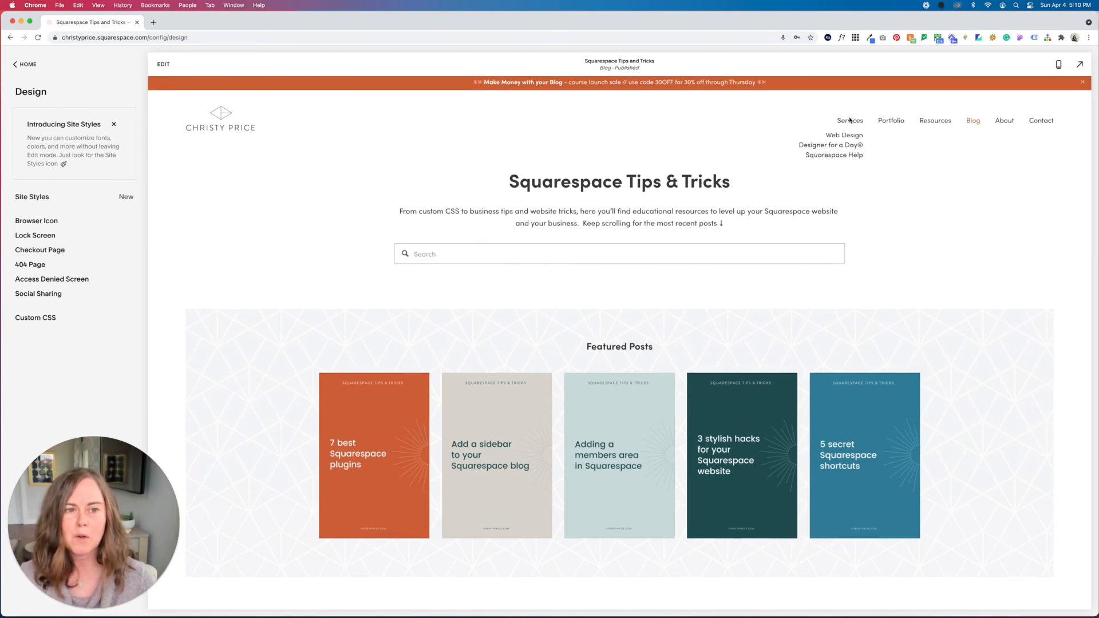